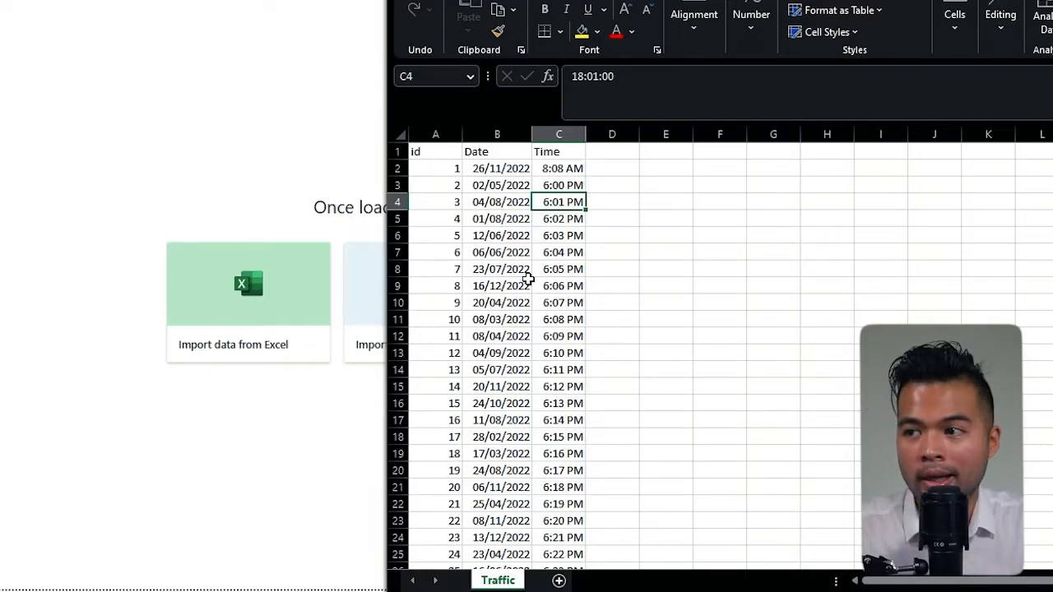
- Check the date in cell B2, then close the Traffic.csv workbook
{"action": "left_click", "coordinate": [497, 167]}
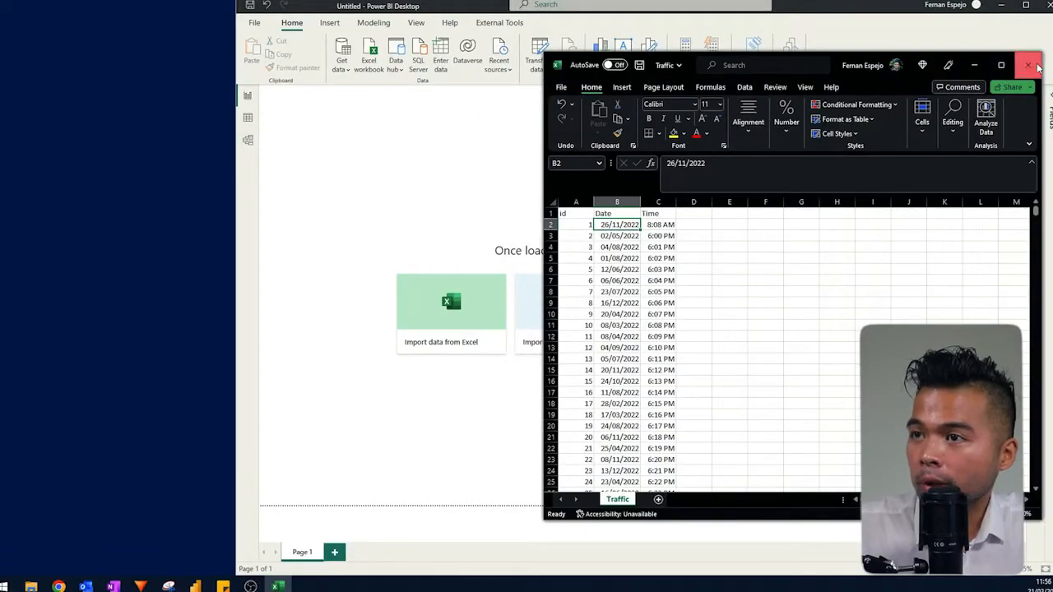
{"action": "left_click", "coordinate": [1029, 66]}
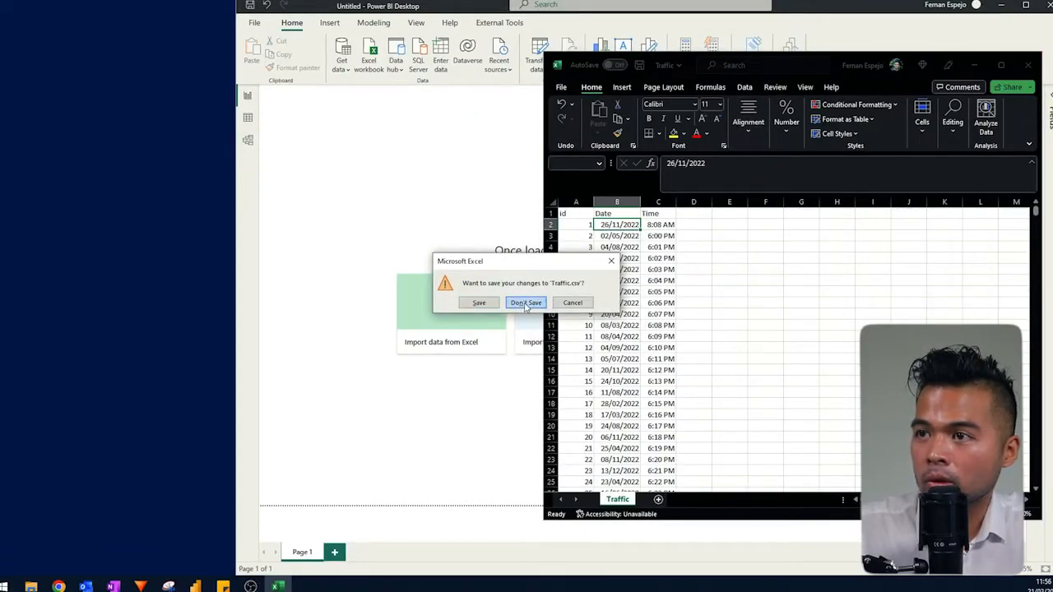
- Discard the Excel changes and load Traffic.csv via Get data > Text/CSV to its preview
{"action": "left_click", "coordinate": [526, 302]}
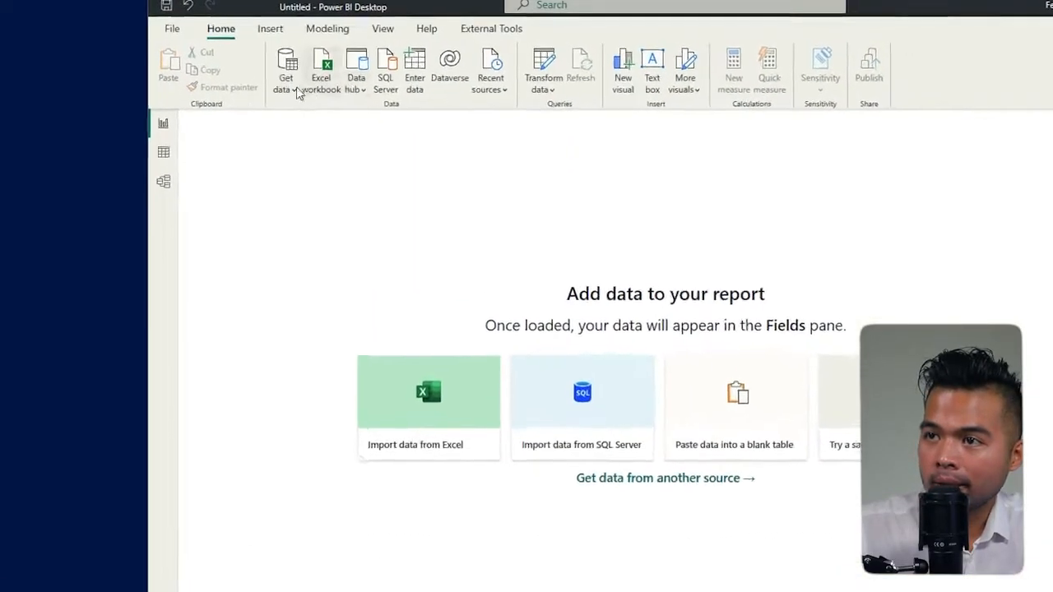
{"action": "left_click", "coordinate": [286, 69]}
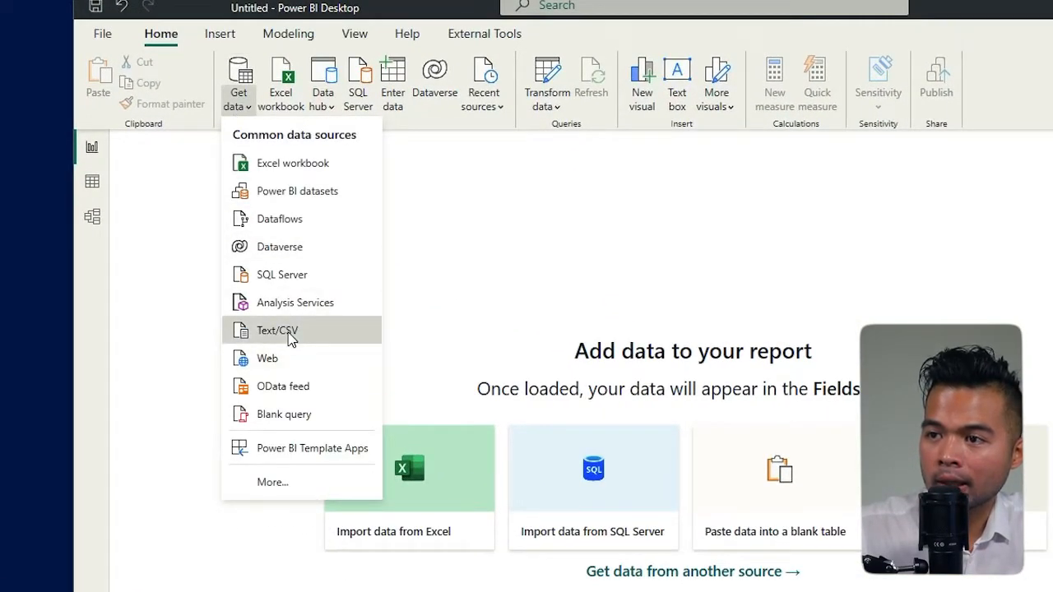
{"action": "left_click", "coordinate": [276, 329]}
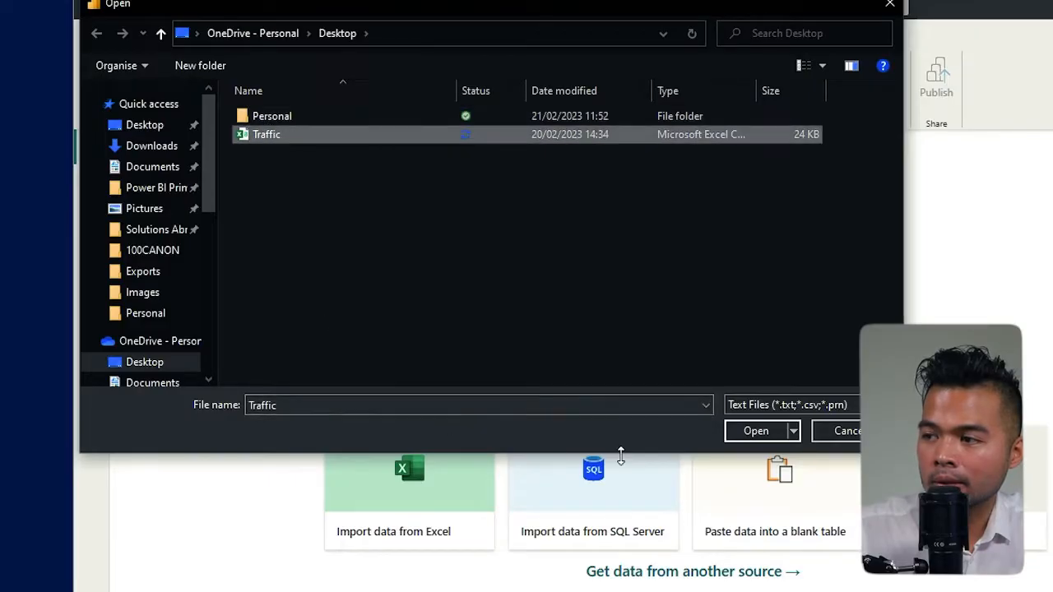
{"action": "left_click", "coordinate": [755, 431]}
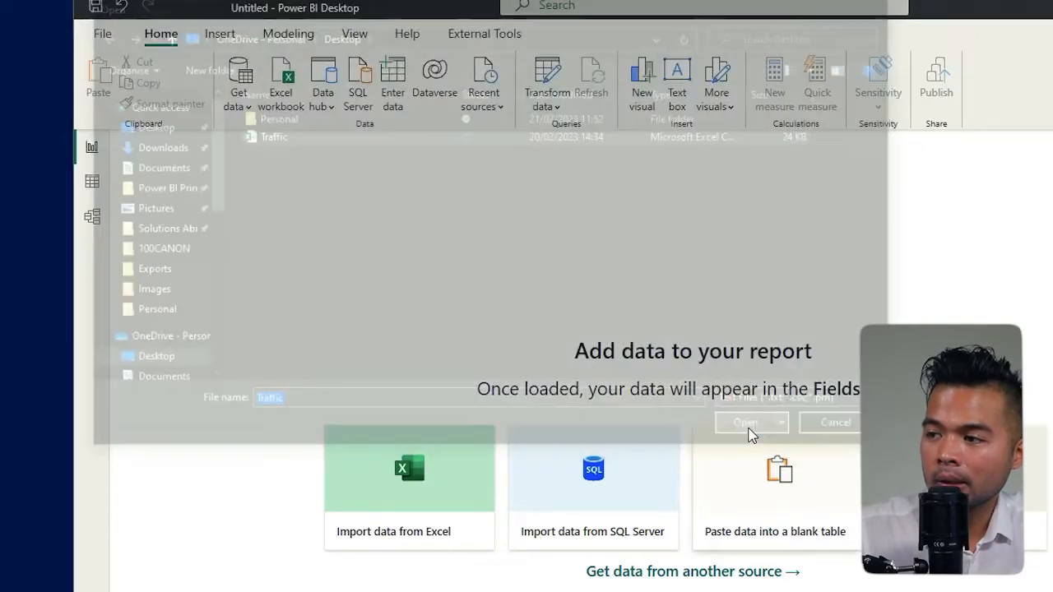
{"action": "left_click", "coordinate": [745, 421]}
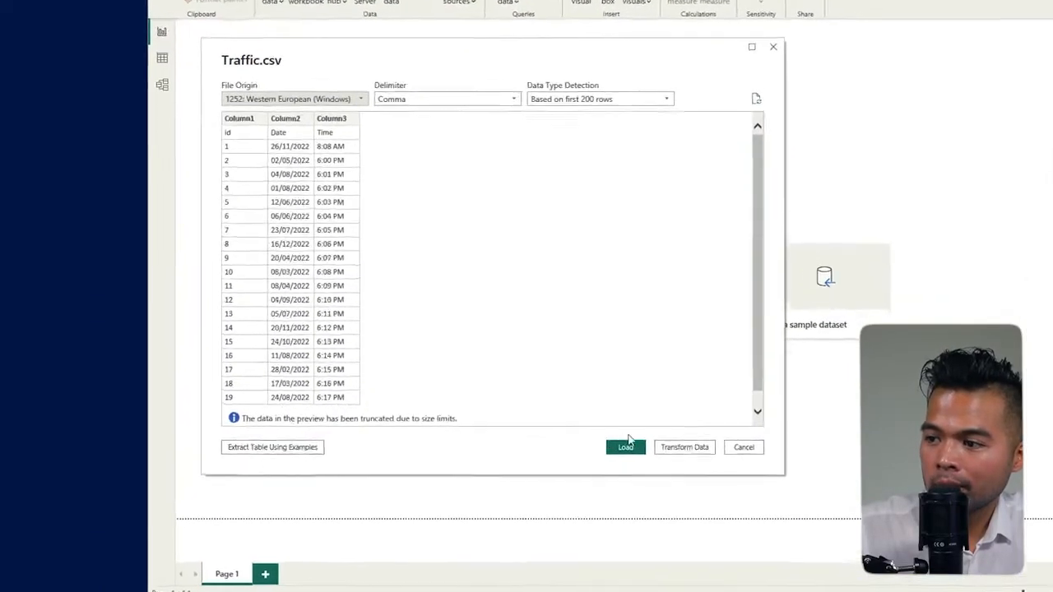
- Send Traffic to Power Query and promote the first row to headers (id, Date, Time)
{"action": "left_click", "coordinate": [625, 448]}
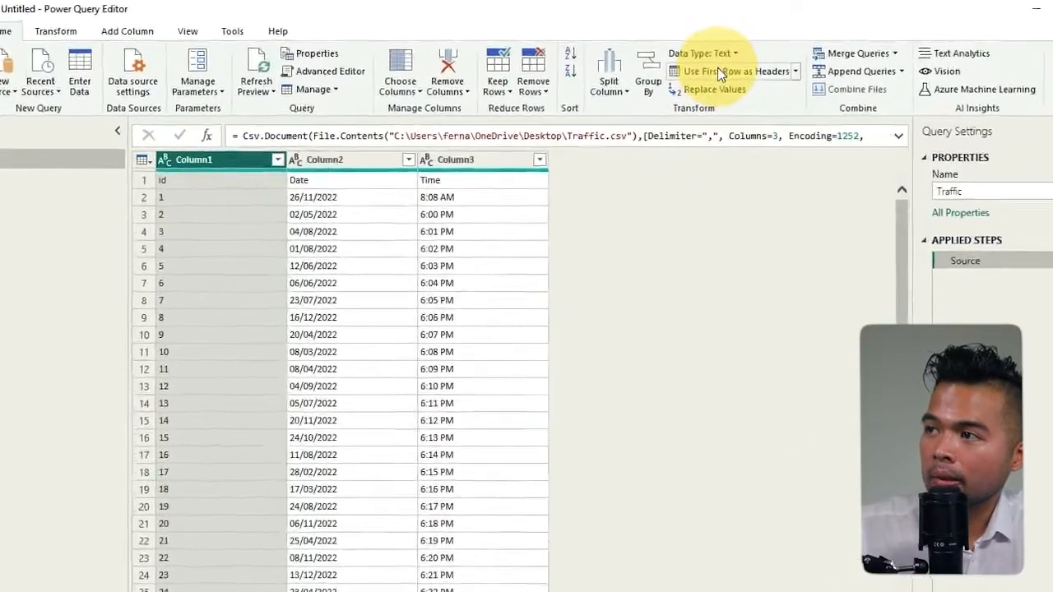
{"action": "left_click", "coordinate": [728, 71]}
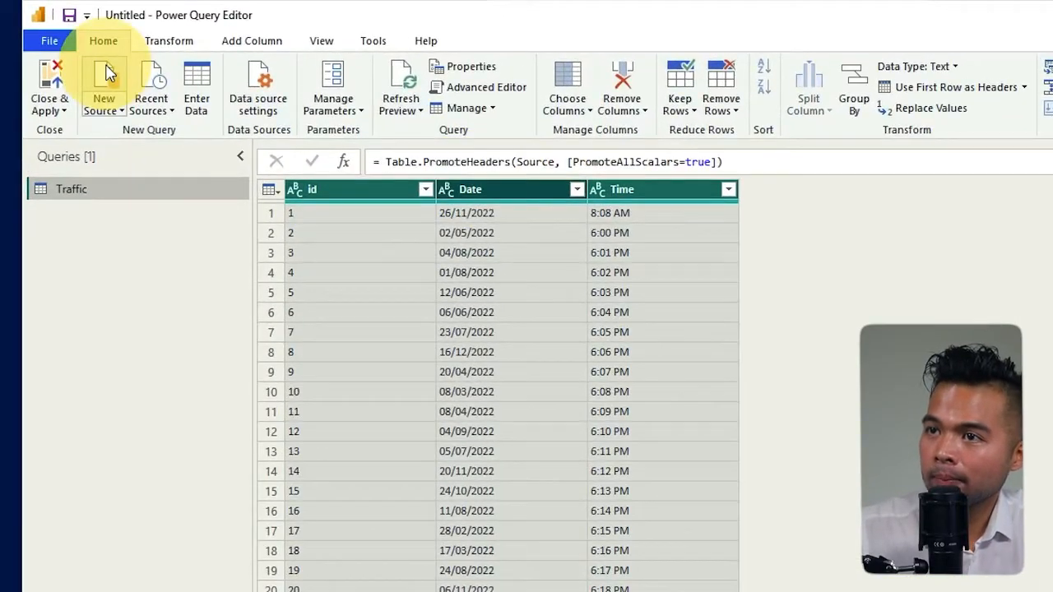
{"action": "left_click", "coordinate": [168, 39]}
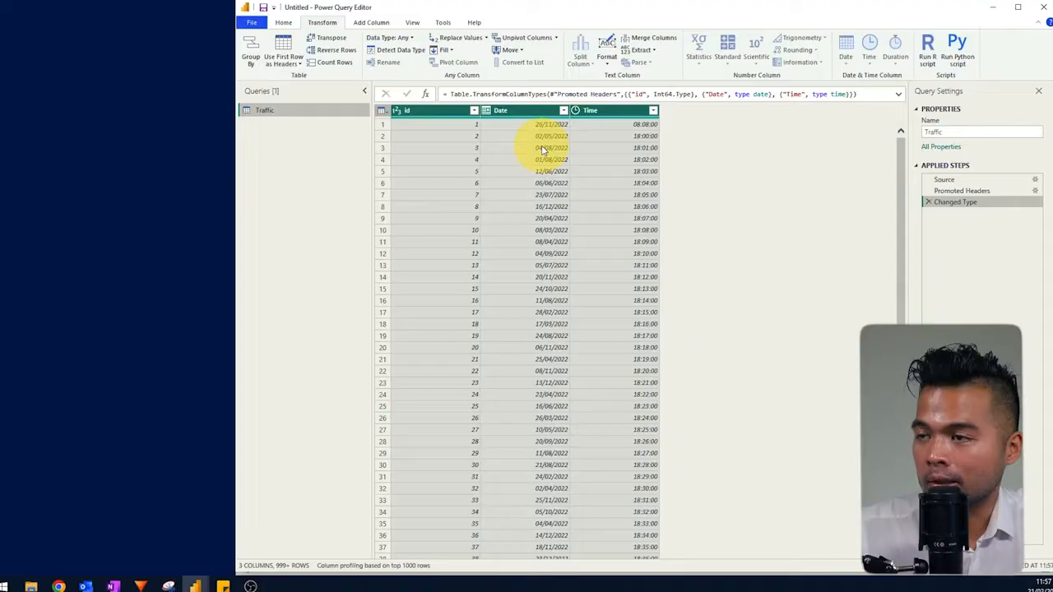
- Round the Time column down to the start of each hour
{"action": "left_click", "coordinate": [551, 148]}
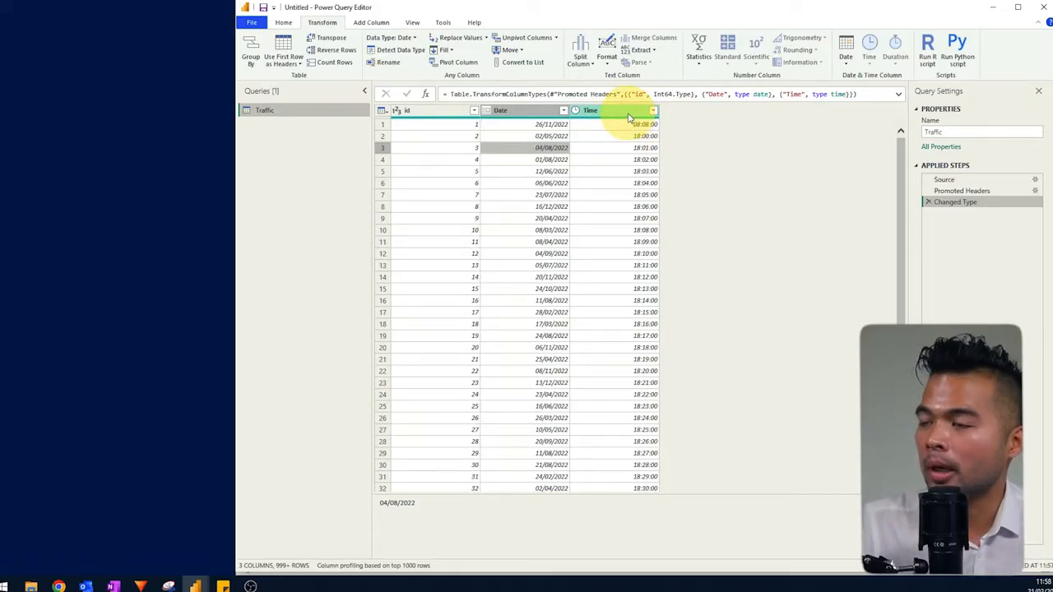
{"action": "left_click", "coordinate": [600, 110]}
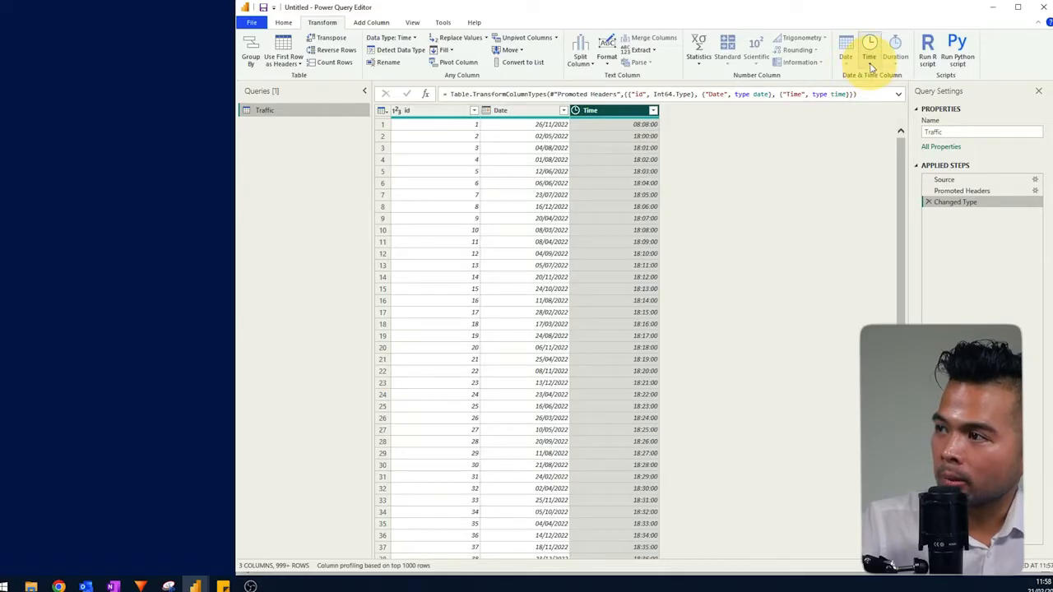
{"action": "left_click", "coordinate": [868, 46]}
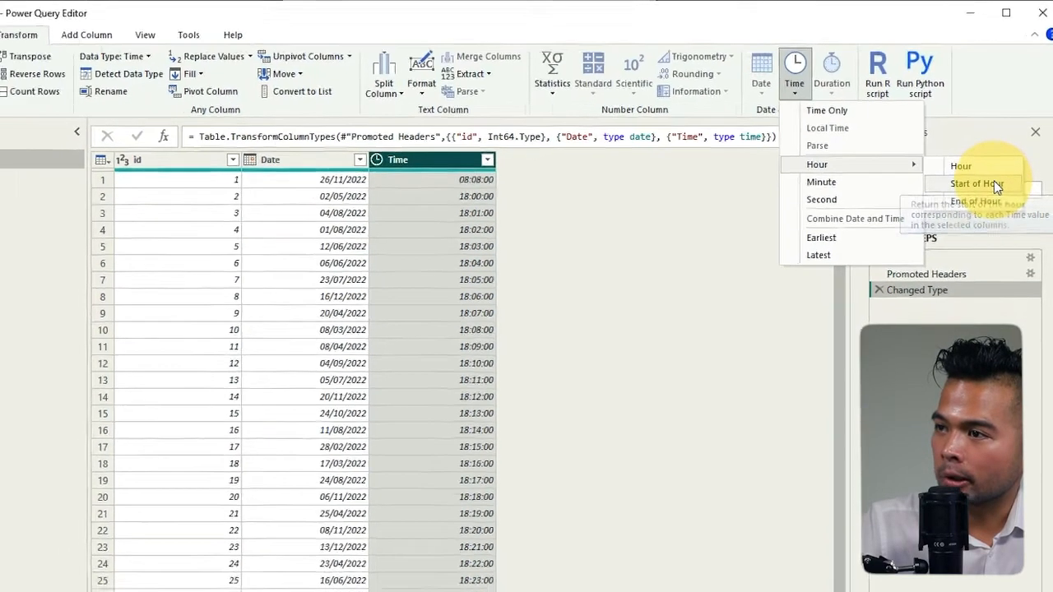
{"action": "left_click", "coordinate": [978, 184]}
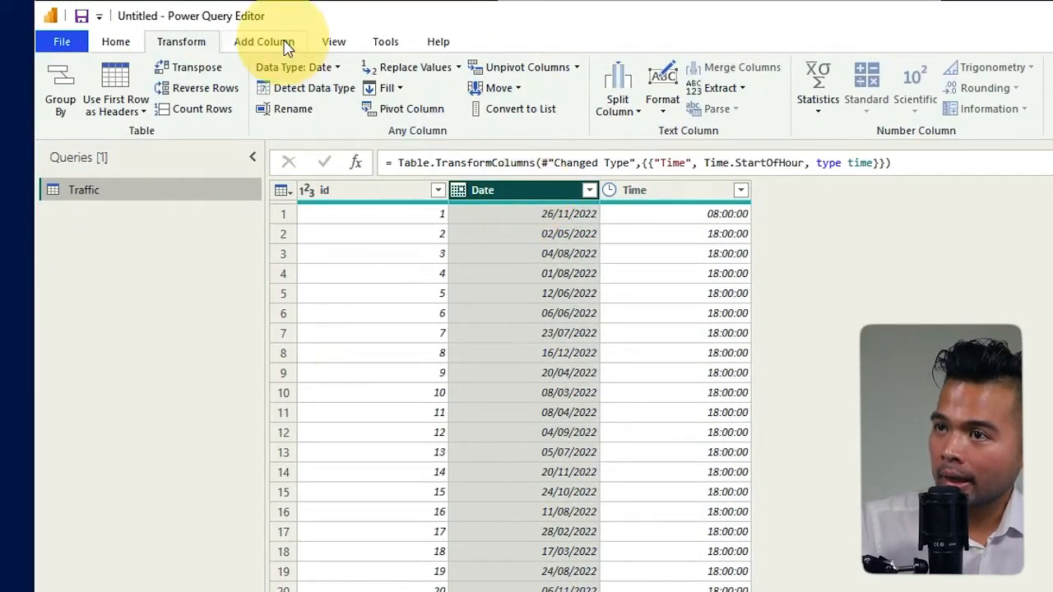
- Add Name of Day and Day of Week columns derived from Date
{"action": "left_click", "coordinate": [263, 41]}
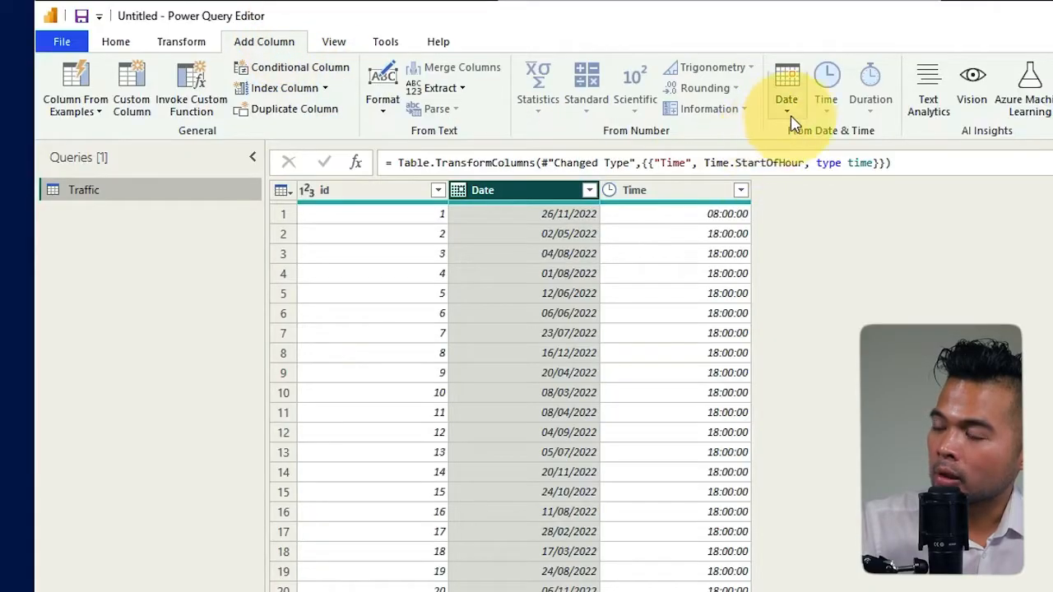
{"action": "left_click", "coordinate": [786, 98]}
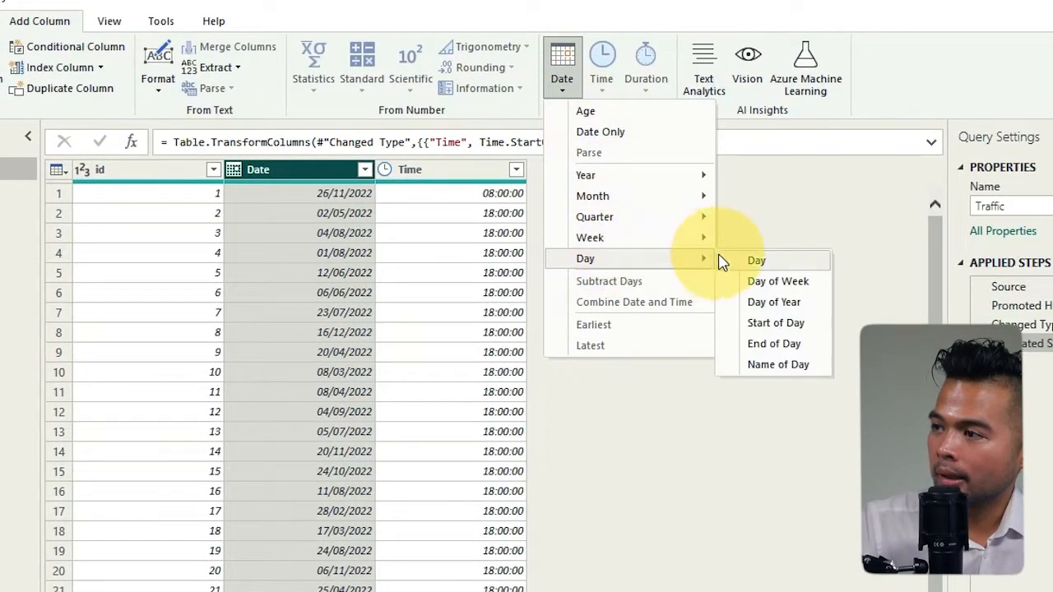
{"action": "left_click", "coordinate": [776, 366]}
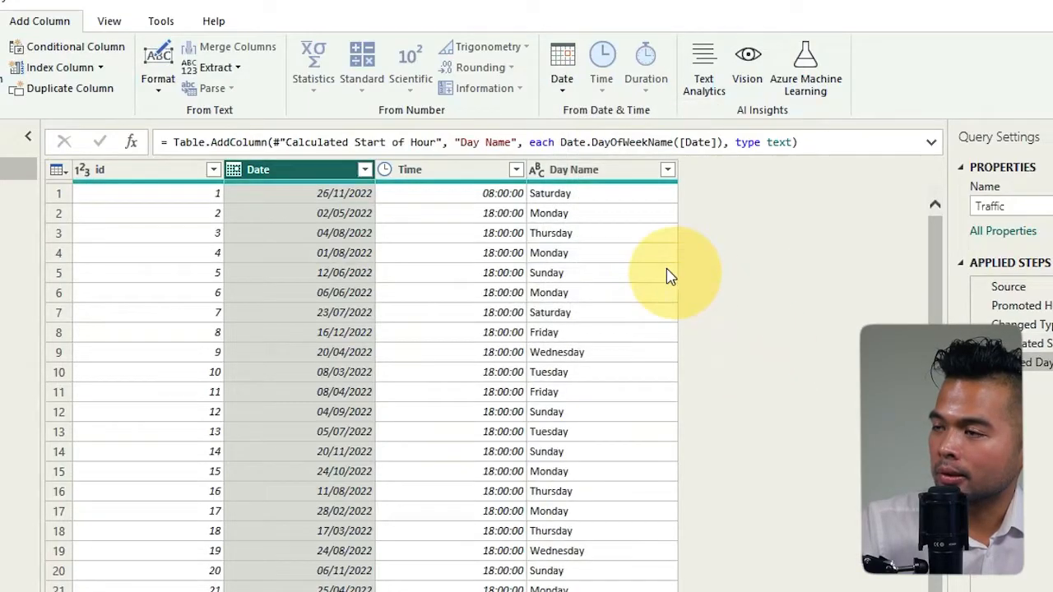
{"action": "mouse_move", "coordinate": [612, 227]}
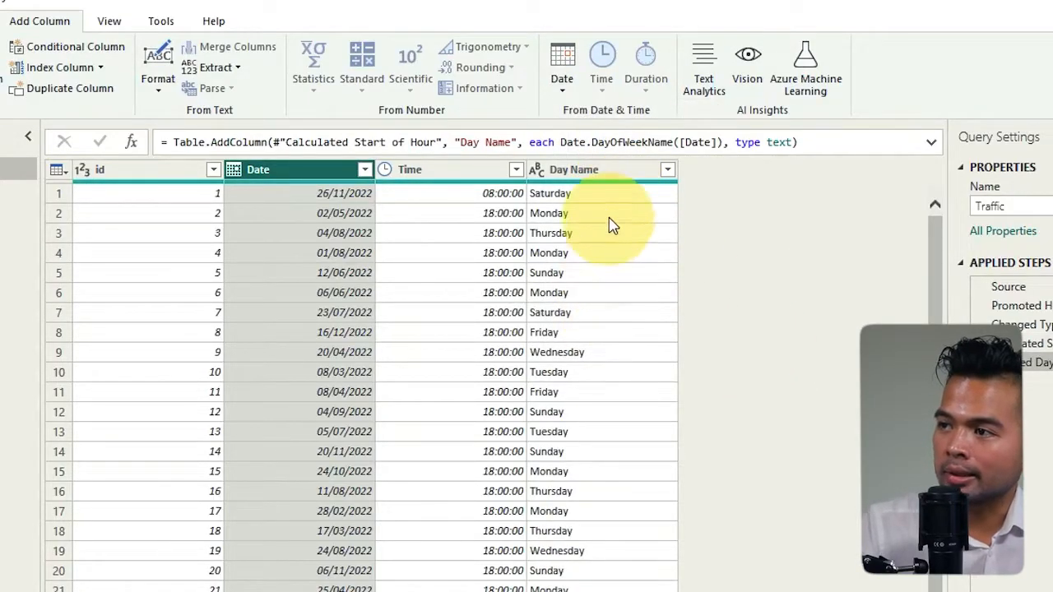
{"action": "mouse_move", "coordinate": [617, 490]}
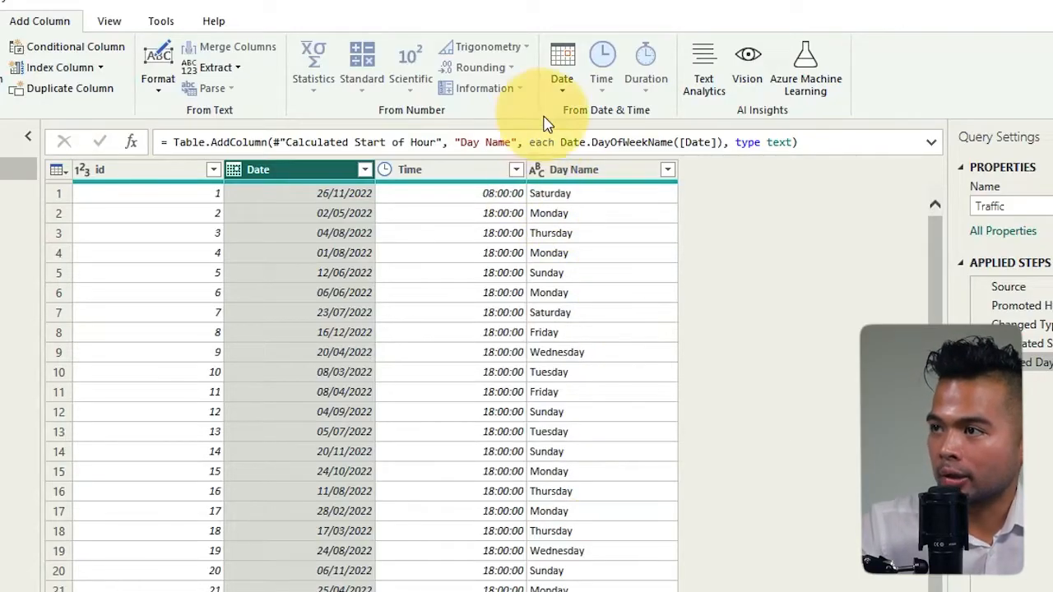
{"action": "left_click", "coordinate": [563, 65]}
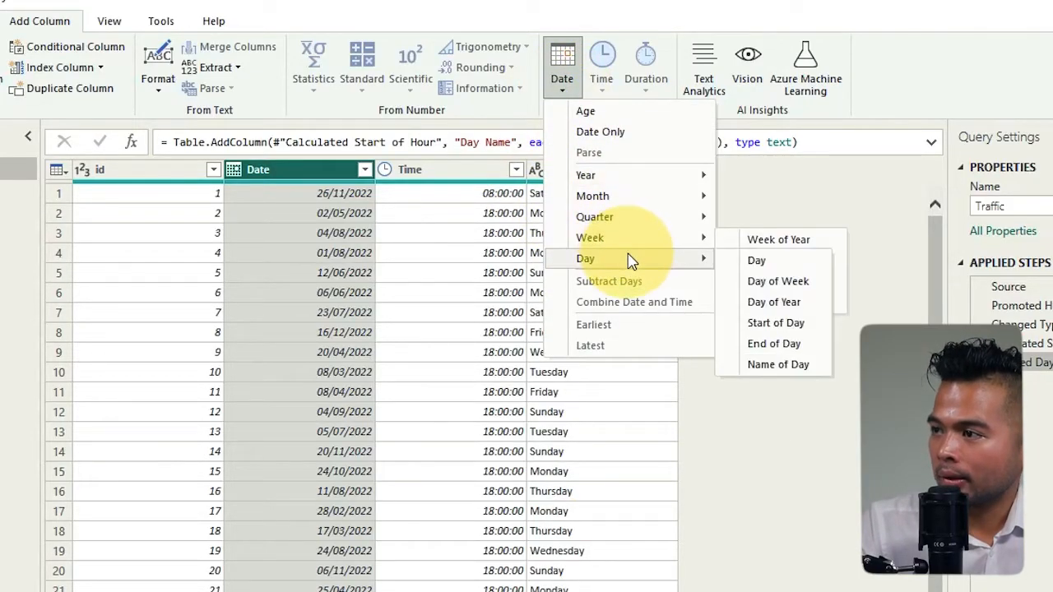
{"action": "left_click", "coordinate": [777, 281]}
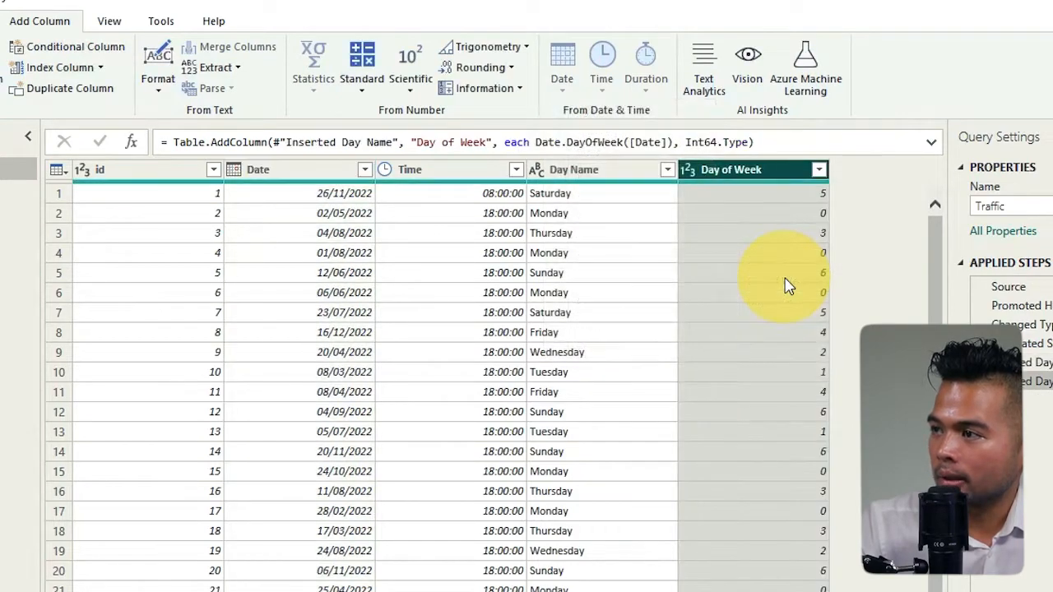
{"action": "mouse_move", "coordinate": [622, 201]}
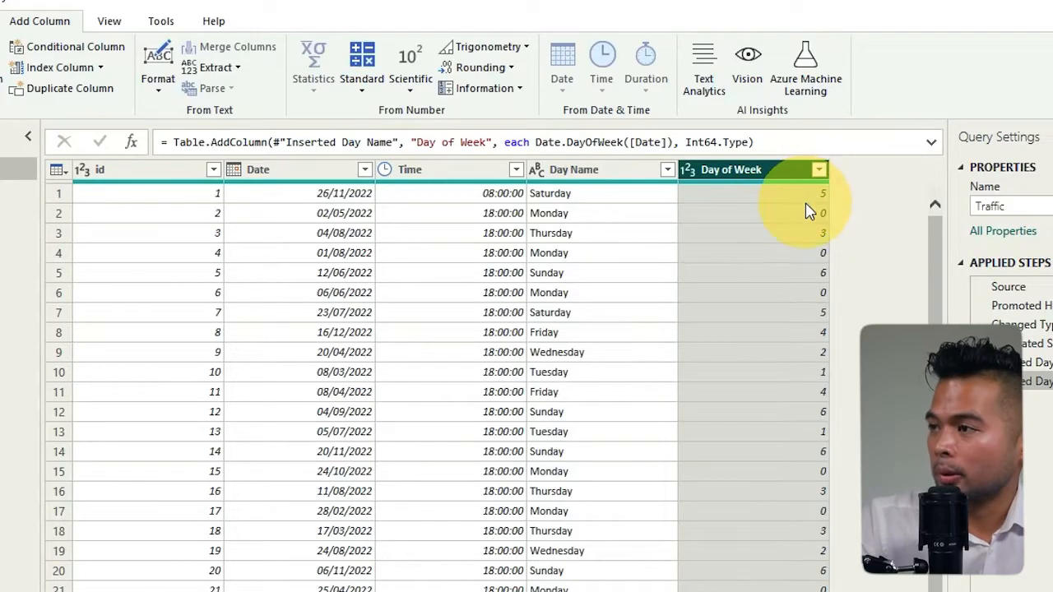
{"action": "mouse_move", "coordinate": [803, 230]}
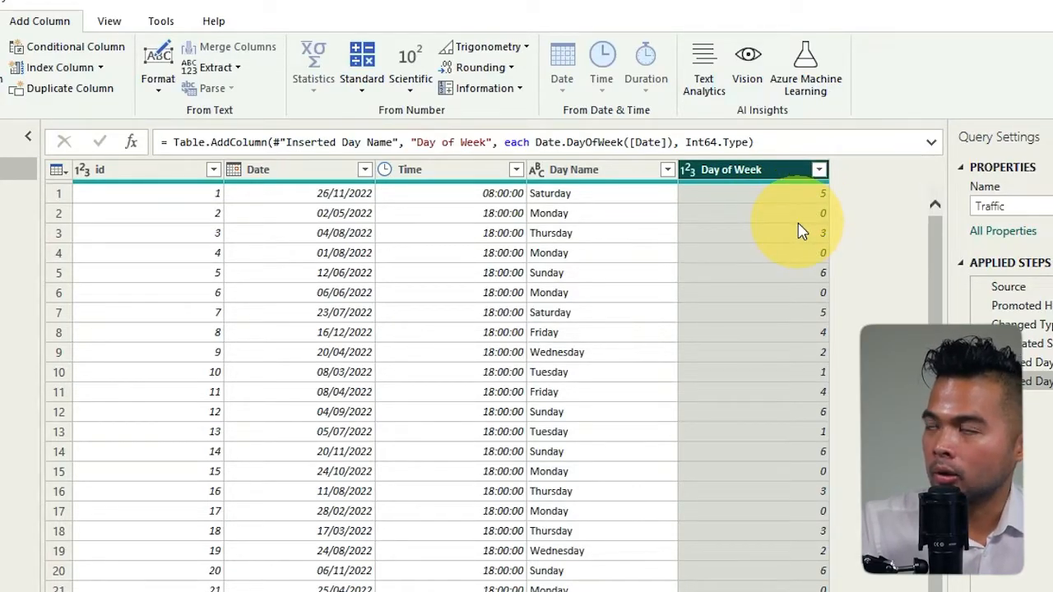
{"action": "mouse_move", "coordinate": [655, 243]}
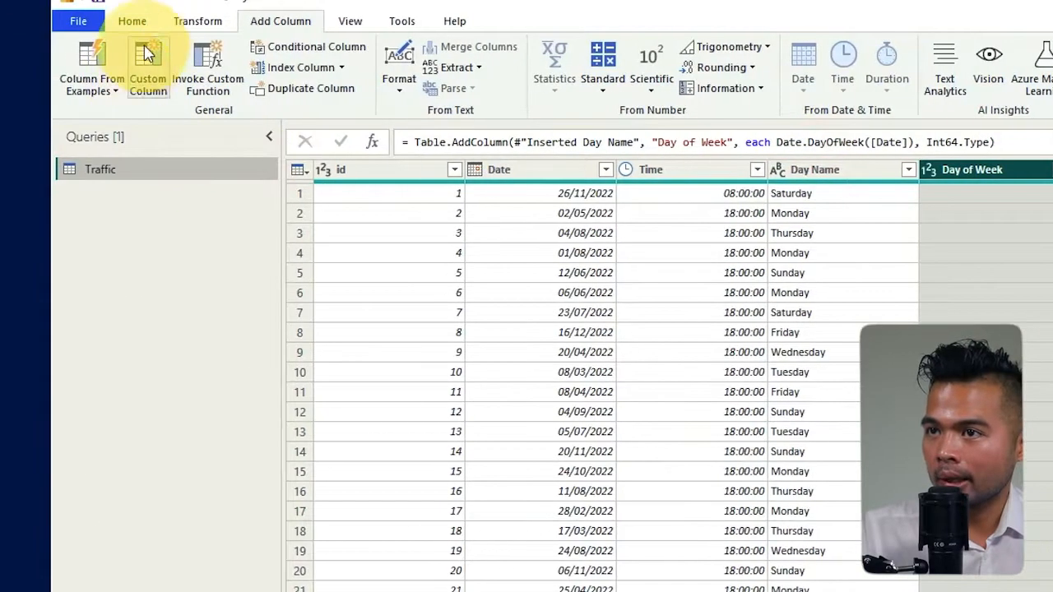
- Close & Apply the query so the Traffic fields load into the report
{"action": "left_click", "coordinate": [131, 19]}
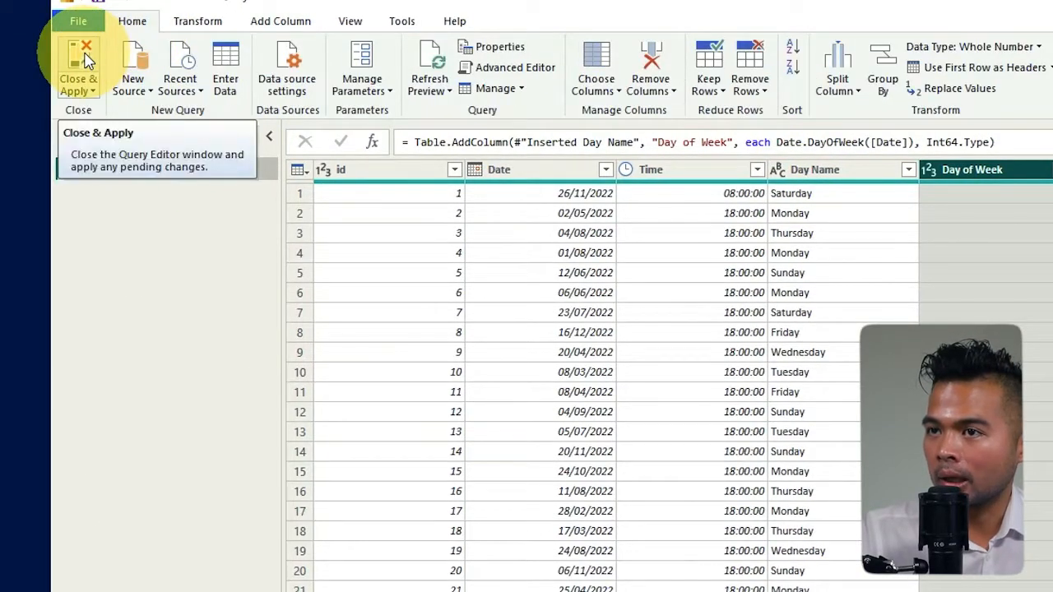
{"action": "left_click", "coordinate": [77, 67]}
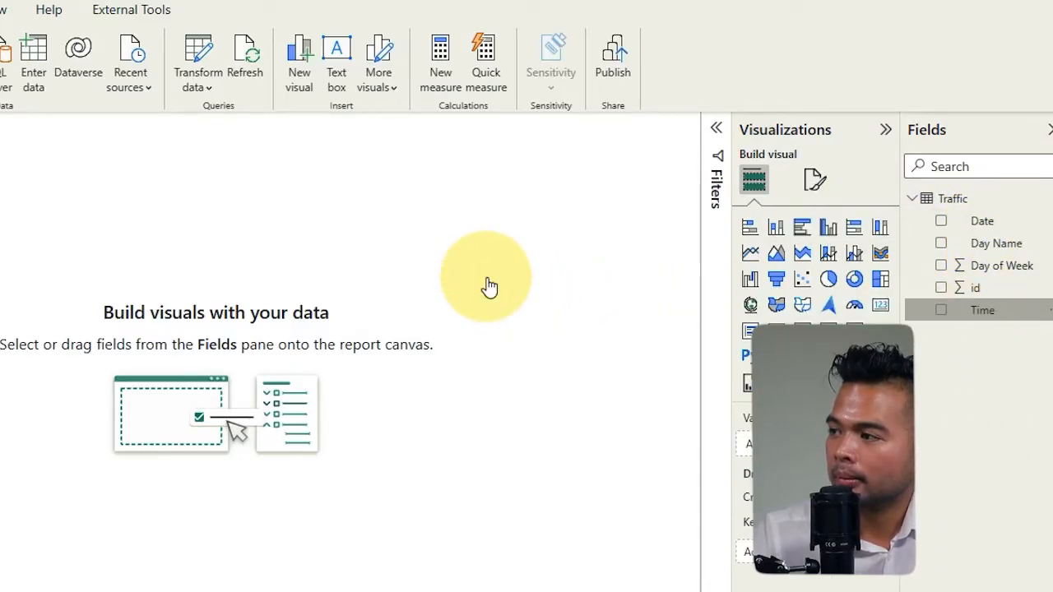
- Create a Matrix with Time rows, Day Name columns and Count of id values
{"action": "left_click", "coordinate": [941, 309]}
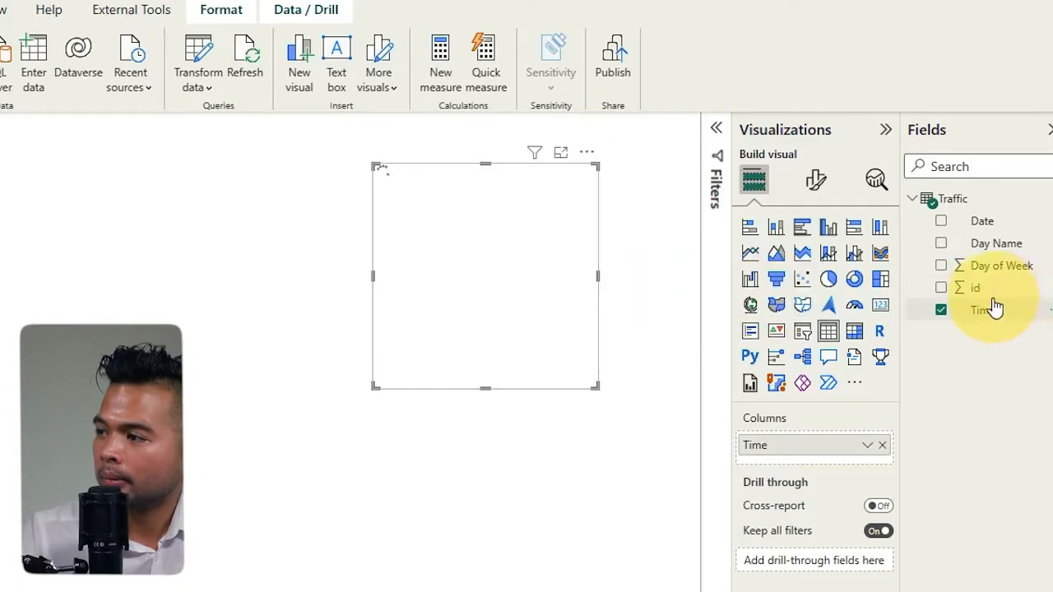
{"action": "left_click", "coordinate": [941, 286]}
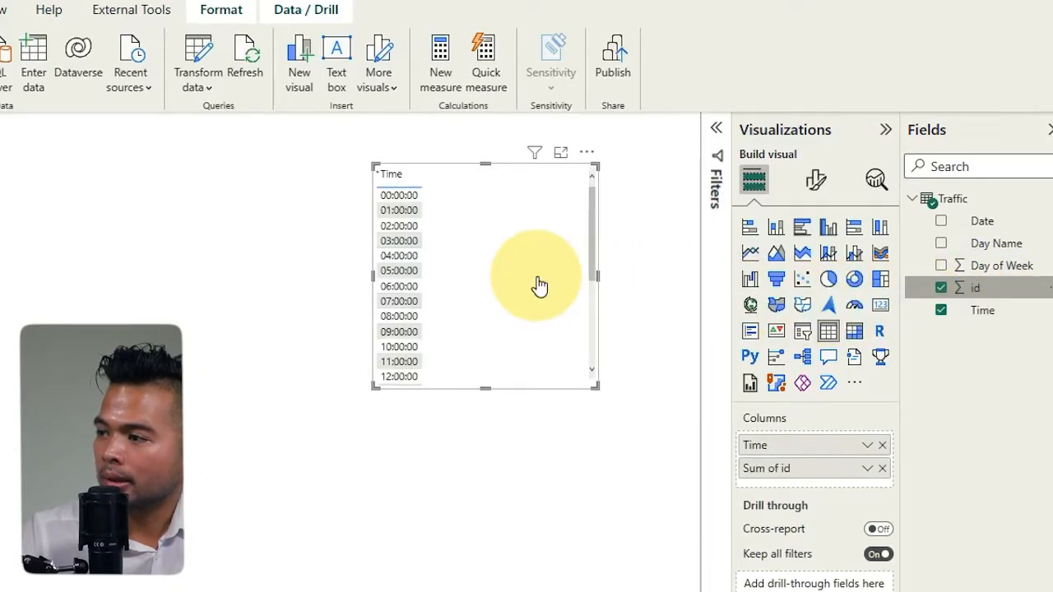
{"action": "left_click", "coordinate": [867, 467]}
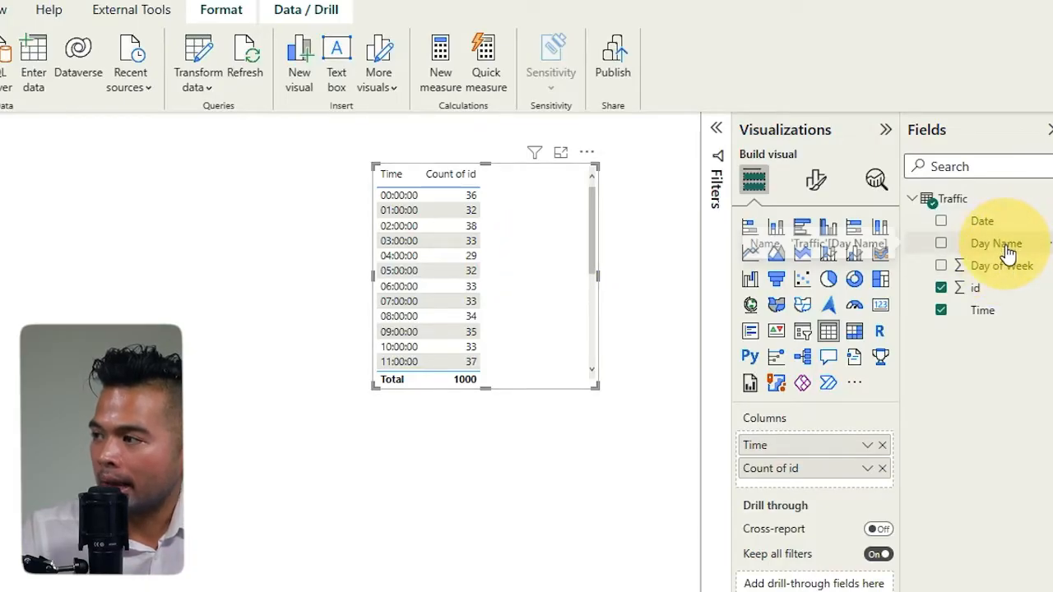
{"action": "left_click", "coordinate": [941, 243]}
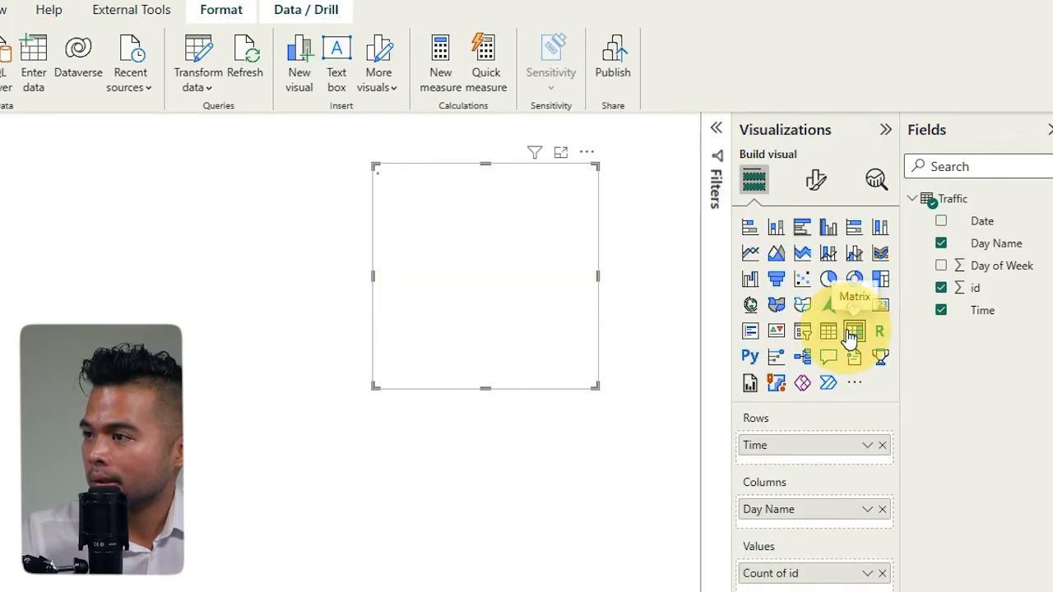
{"action": "left_click", "coordinate": [854, 331]}
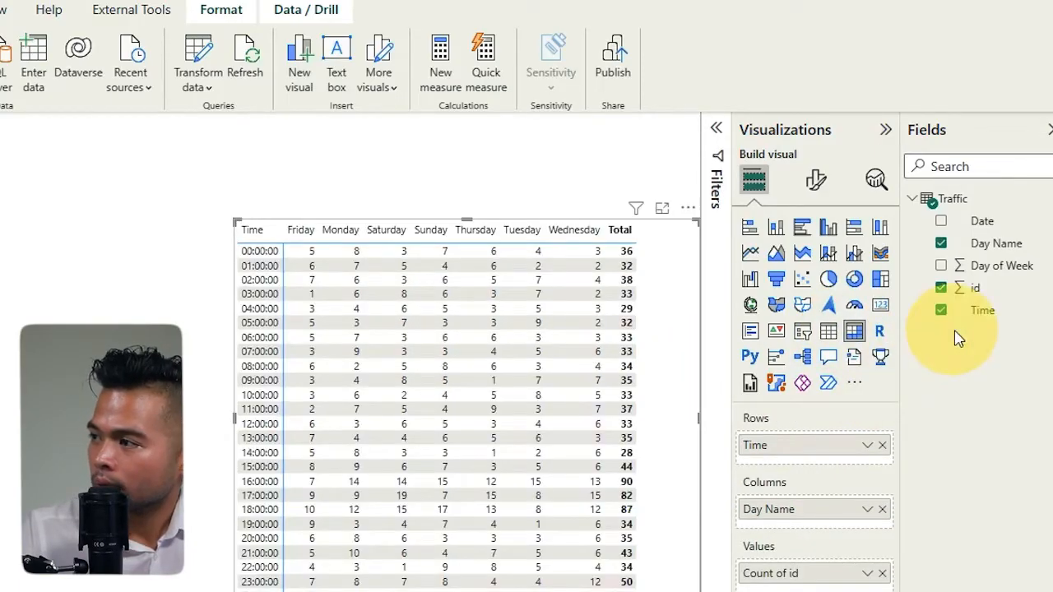
{"action": "mouse_move", "coordinate": [994, 244]}
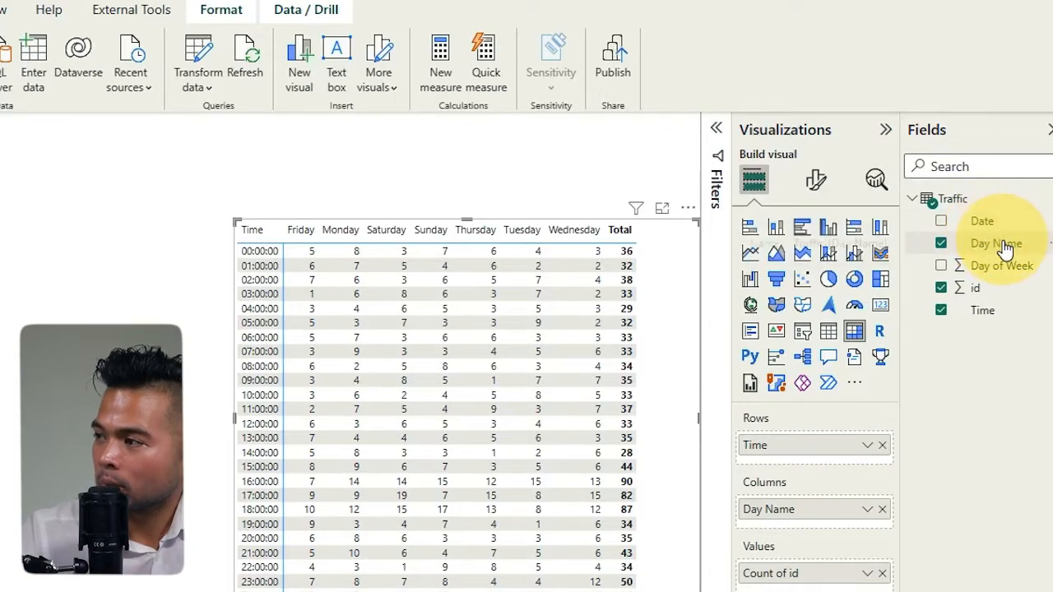
{"action": "left_click", "coordinate": [995, 243]}
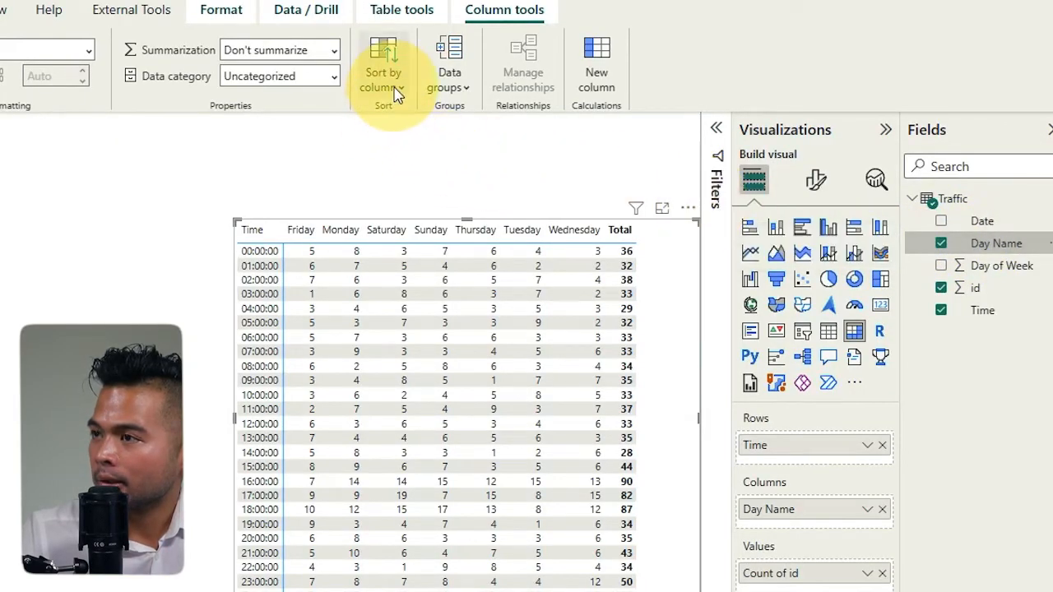
- Sort Day Name by Day of Week so columns run Monday to Sunday
{"action": "left_click", "coordinate": [382, 79]}
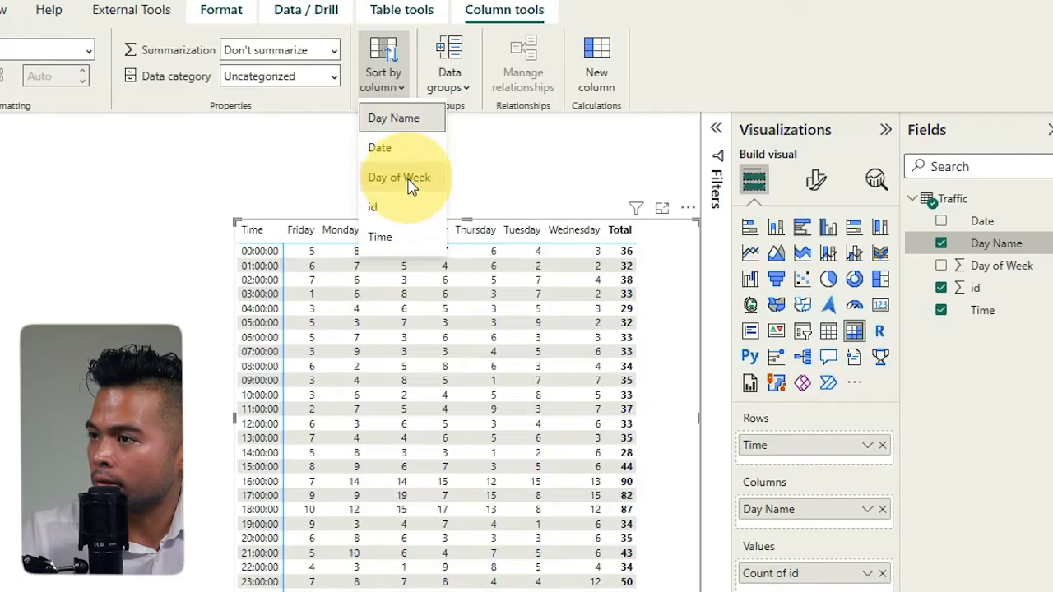
{"action": "left_click", "coordinate": [398, 177]}
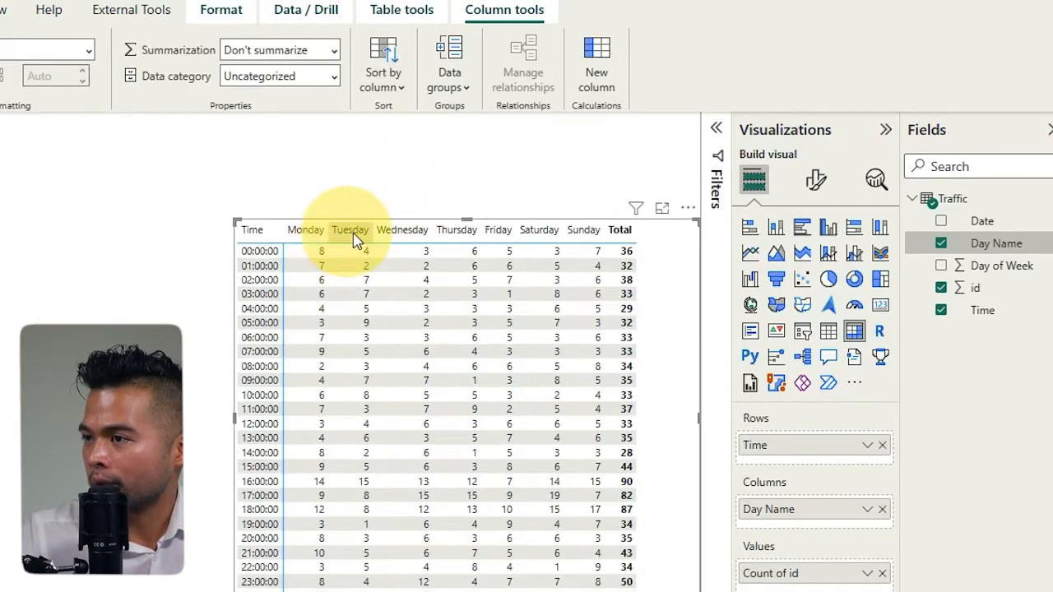
{"action": "mouse_move", "coordinate": [543, 239]}
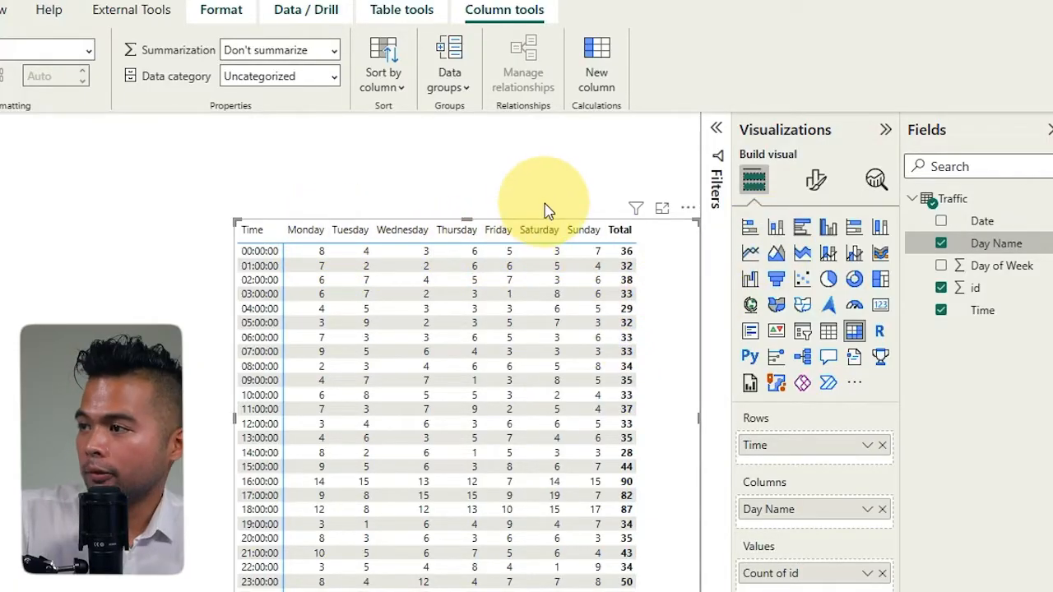
{"action": "mouse_move", "coordinate": [628, 158]}
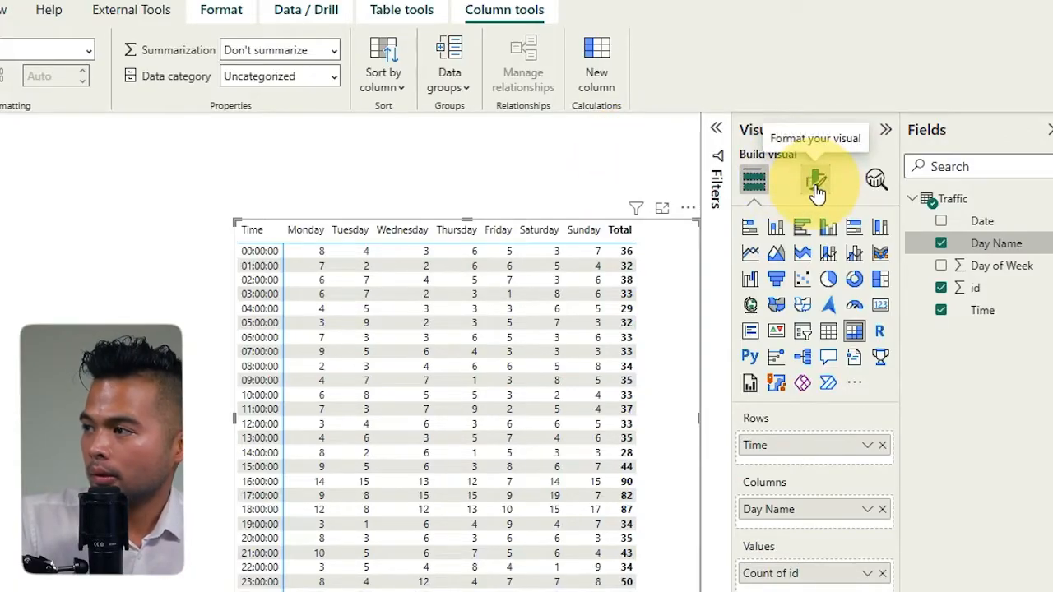
- Turn off column and row subtotals and enable background colour on Count of id cells
{"action": "left_click", "coordinate": [816, 179]}
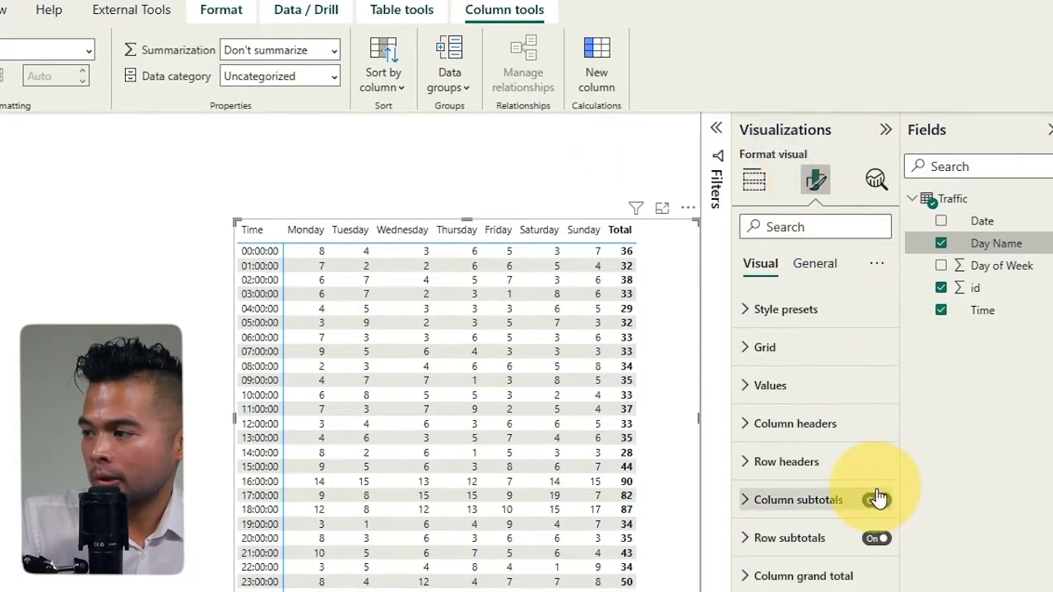
{"action": "left_click", "coordinate": [876, 500]}
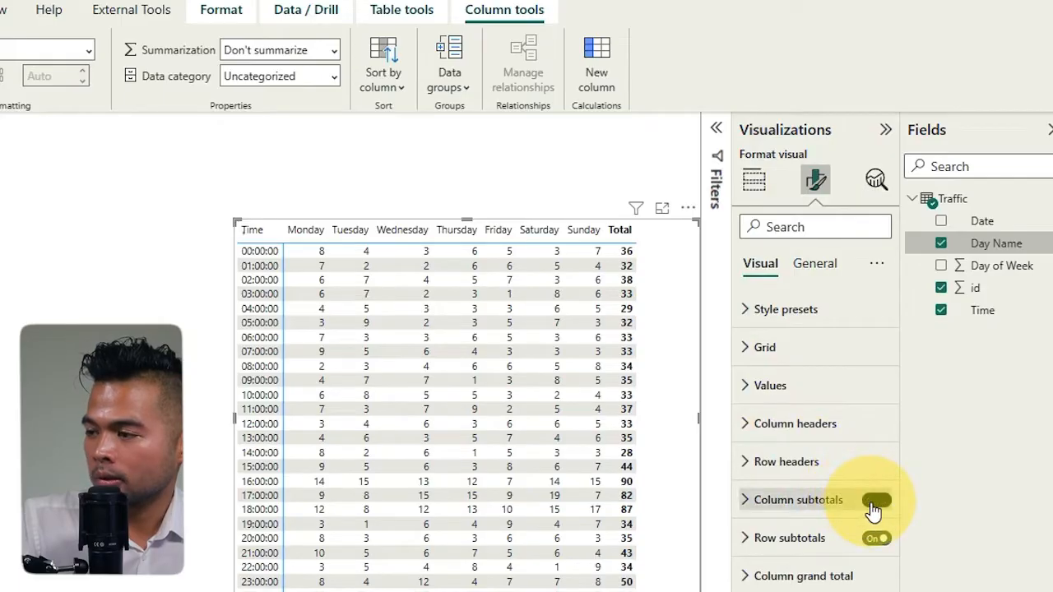
{"action": "left_click", "coordinate": [875, 500]}
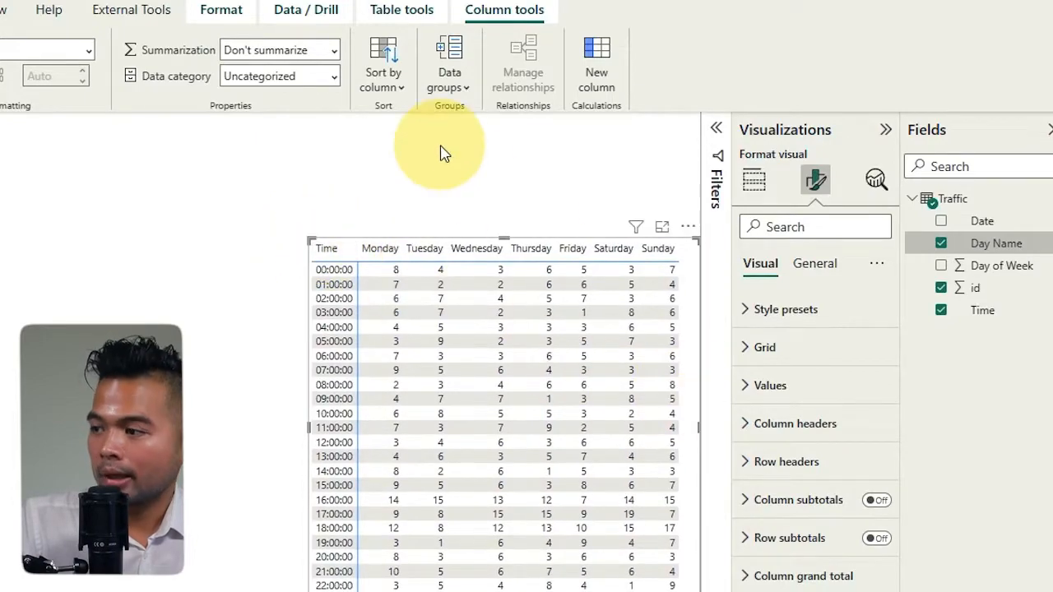
{"action": "left_click", "coordinate": [787, 388]}
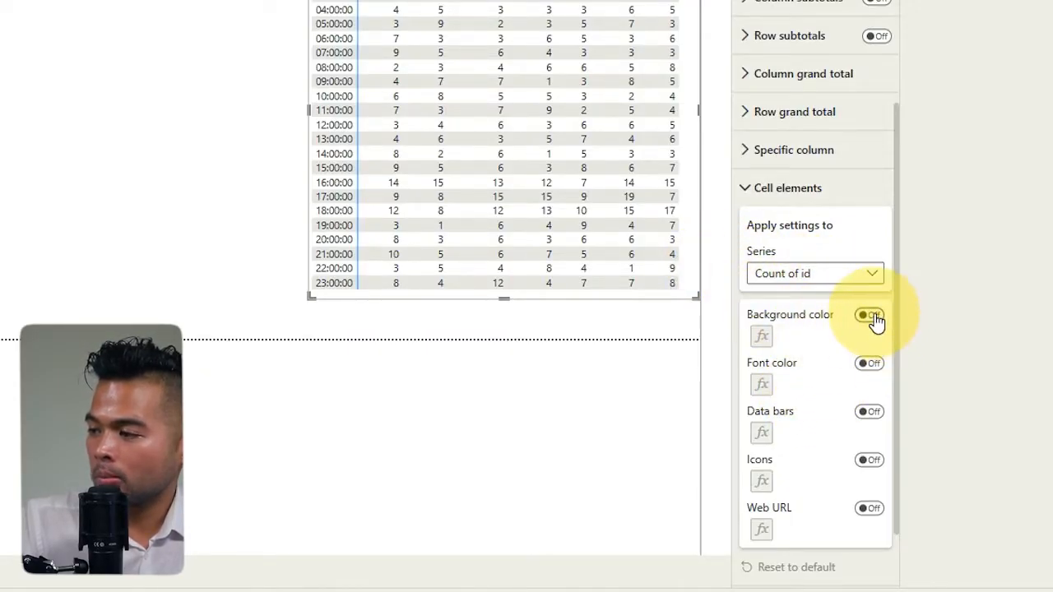
{"action": "left_click", "coordinate": [868, 315]}
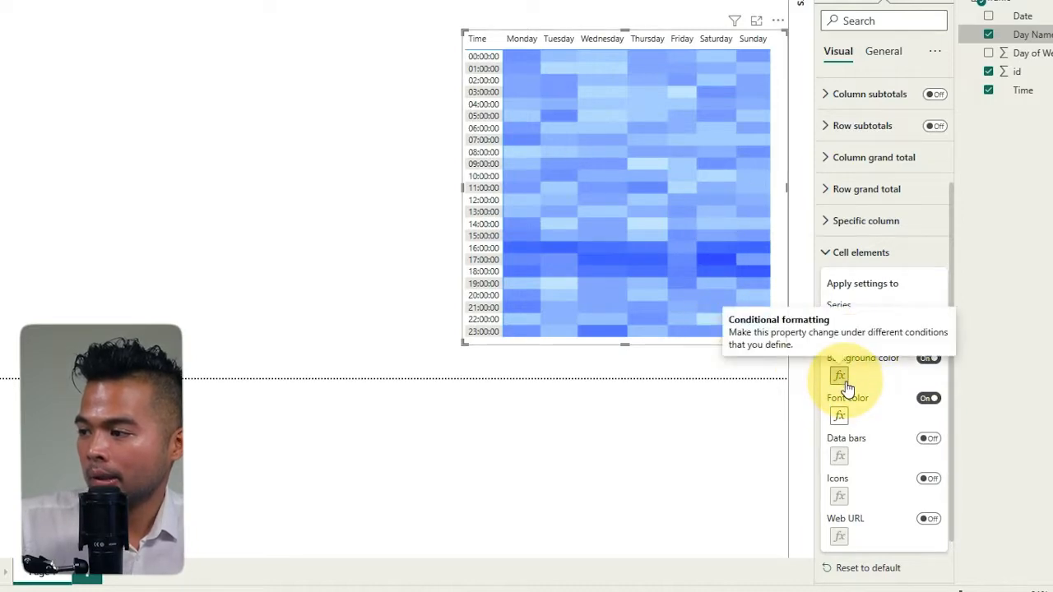
- Set background and font colour gradients to run from white minimum to dark blue maximum
{"action": "left_click", "coordinate": [840, 377]}
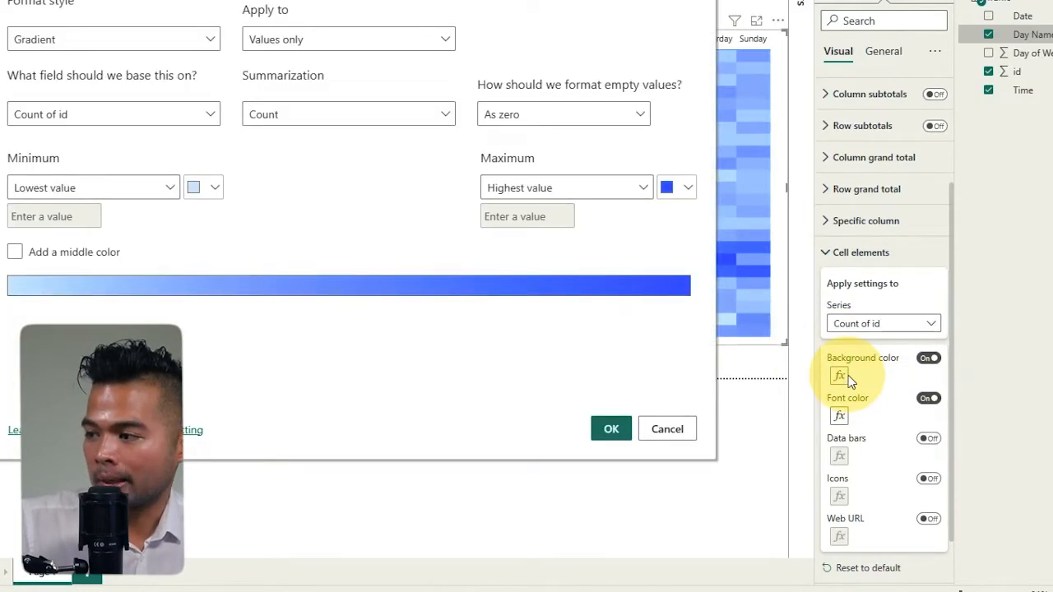
{"action": "left_click", "coordinate": [688, 188]}
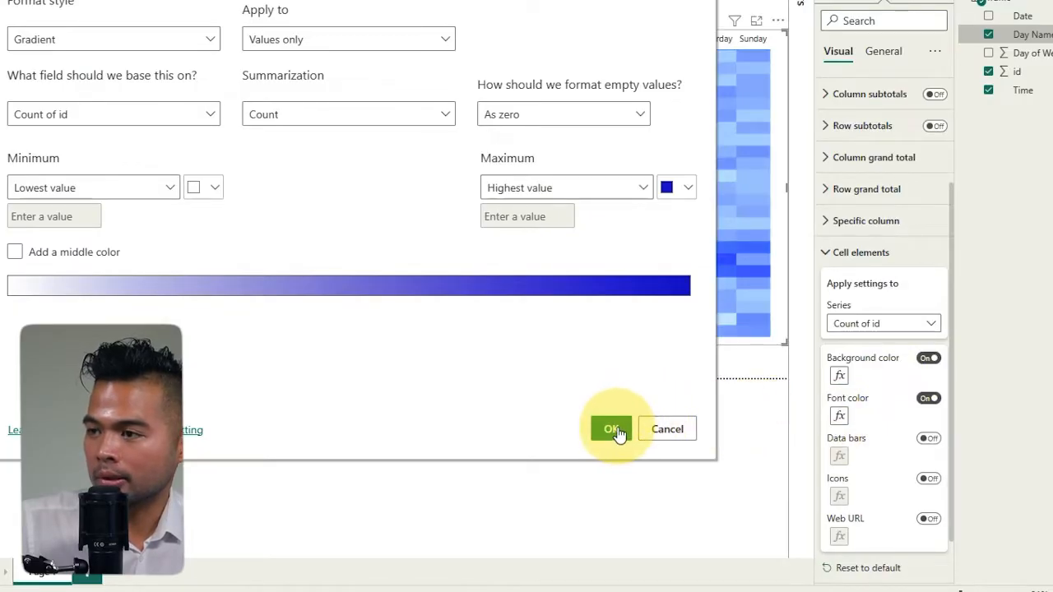
{"action": "left_click", "coordinate": [611, 428]}
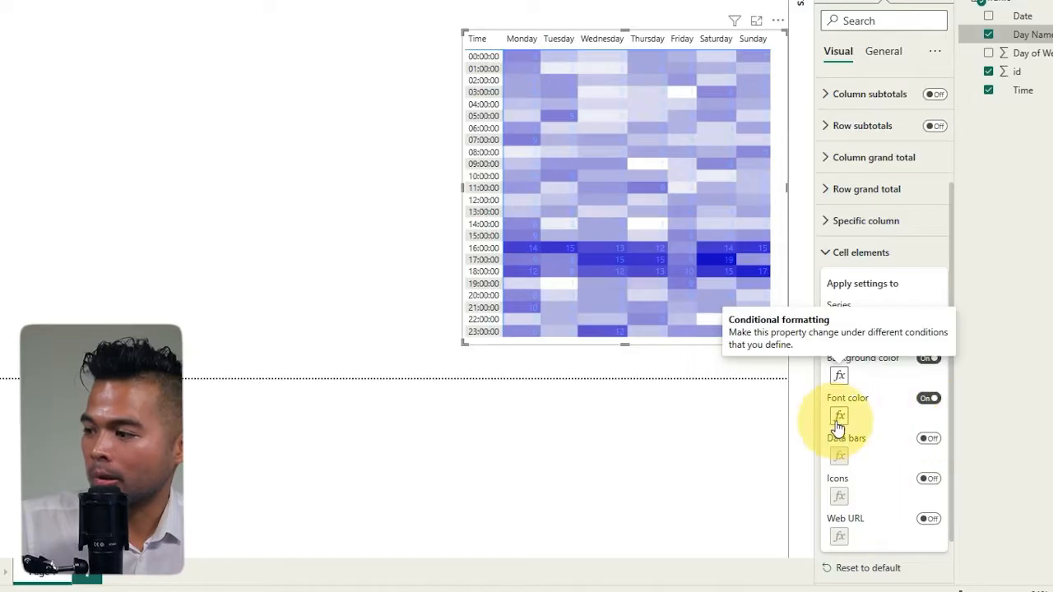
{"action": "left_click", "coordinate": [839, 415]}
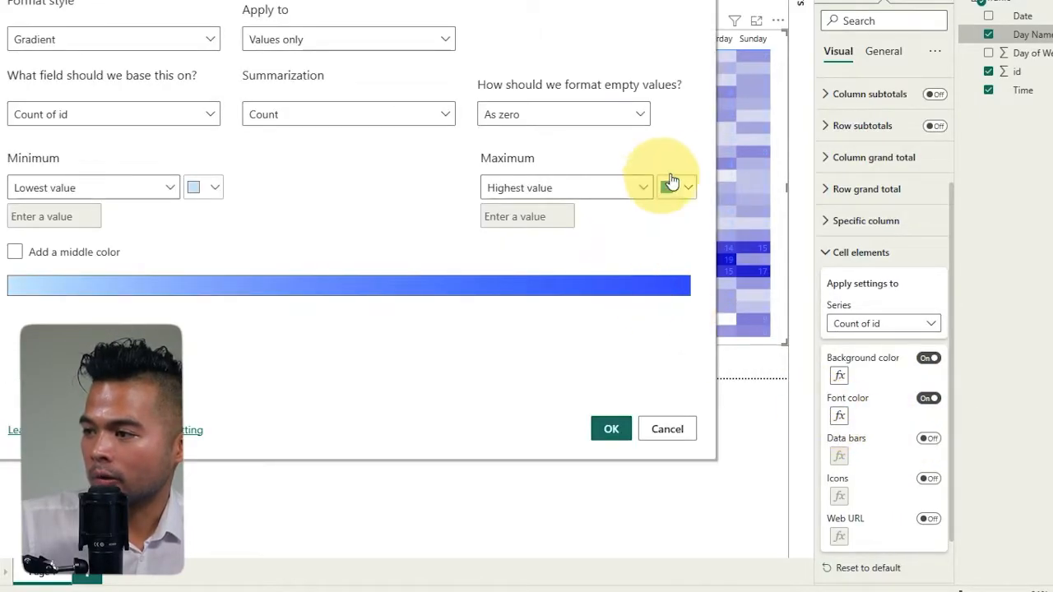
{"action": "left_click", "coordinate": [688, 188]}
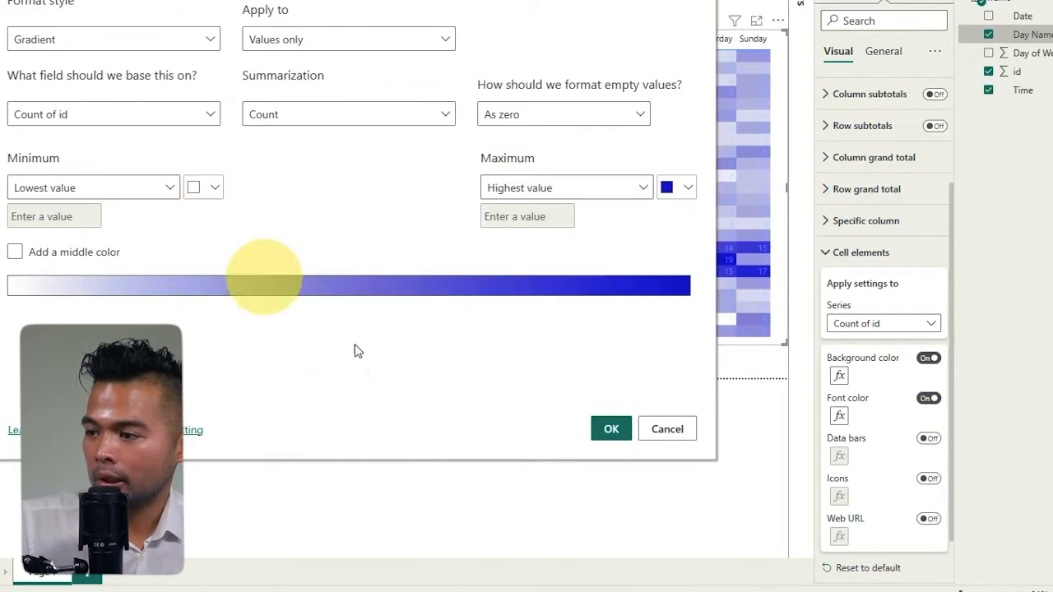
{"action": "left_click", "coordinate": [610, 428]}
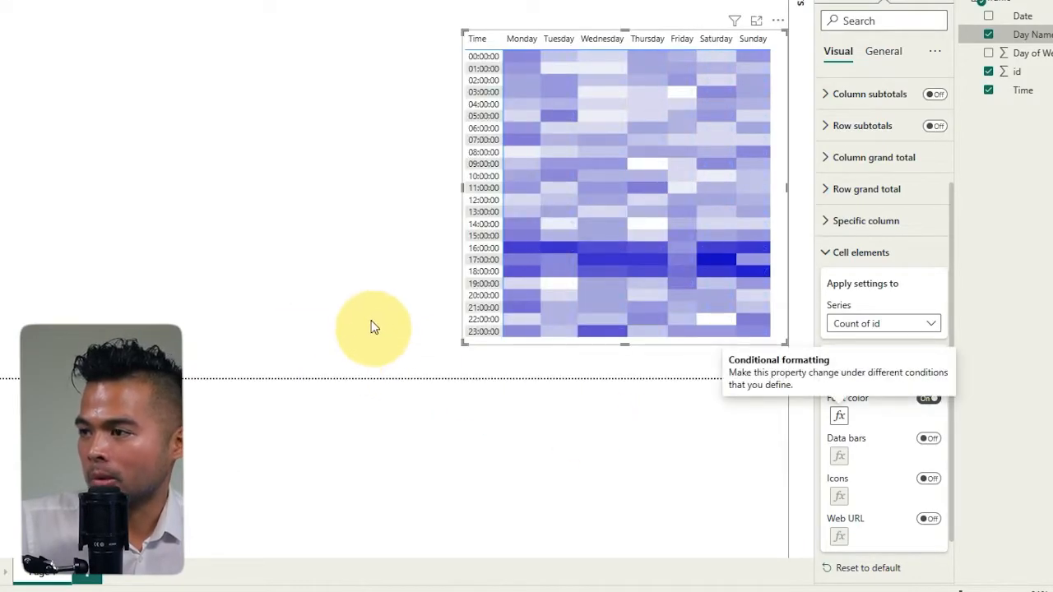
{"action": "mouse_move", "coordinate": [345, 227]}
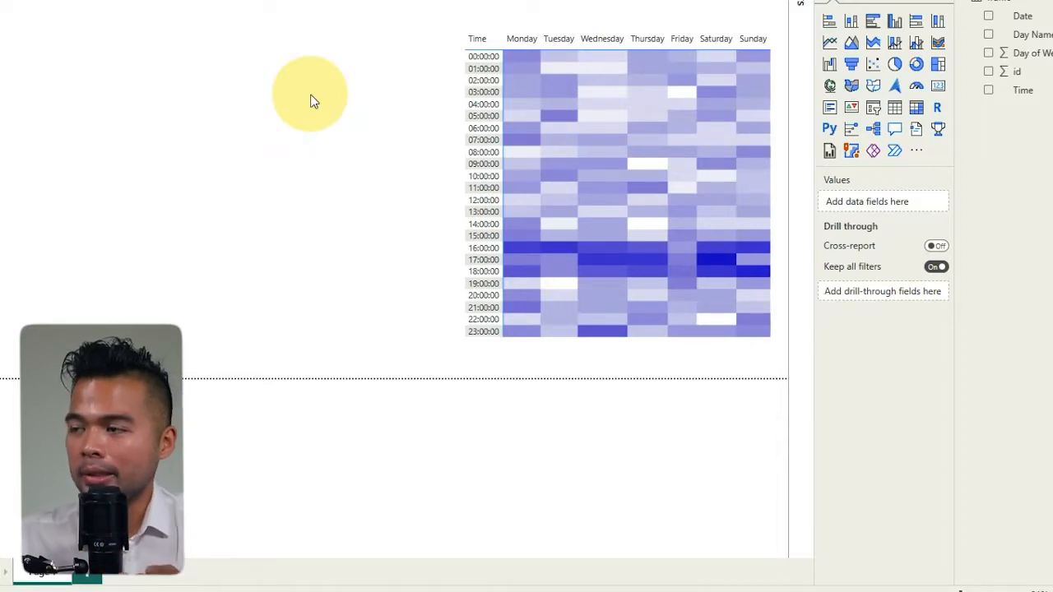
{"action": "mouse_move", "coordinate": [346, 128]}
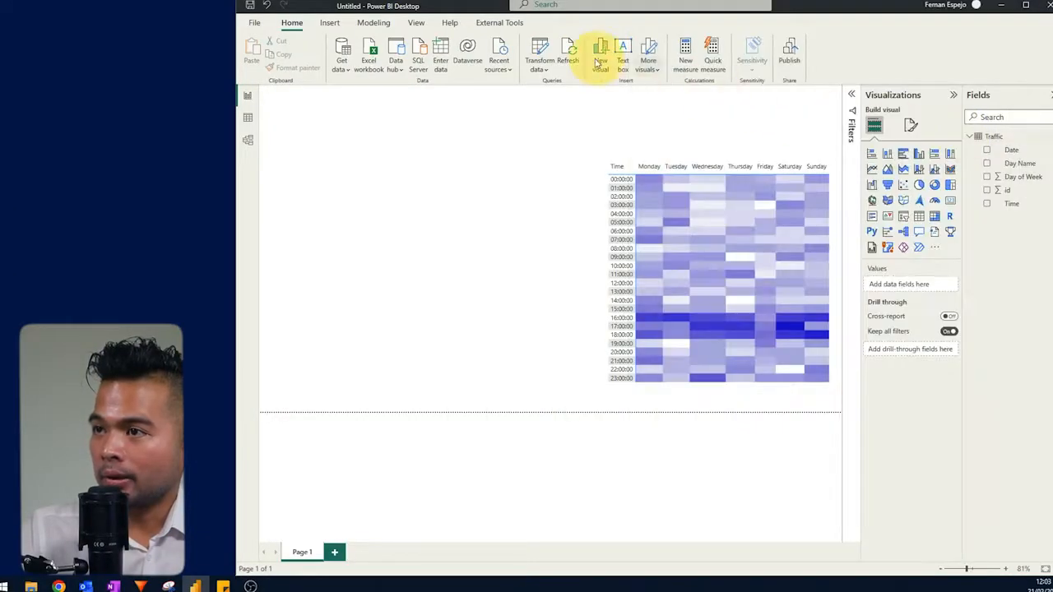
- In Power Query Editor, add a Day (day-of-month) column derived from Date
{"action": "left_click", "coordinate": [539, 59]}
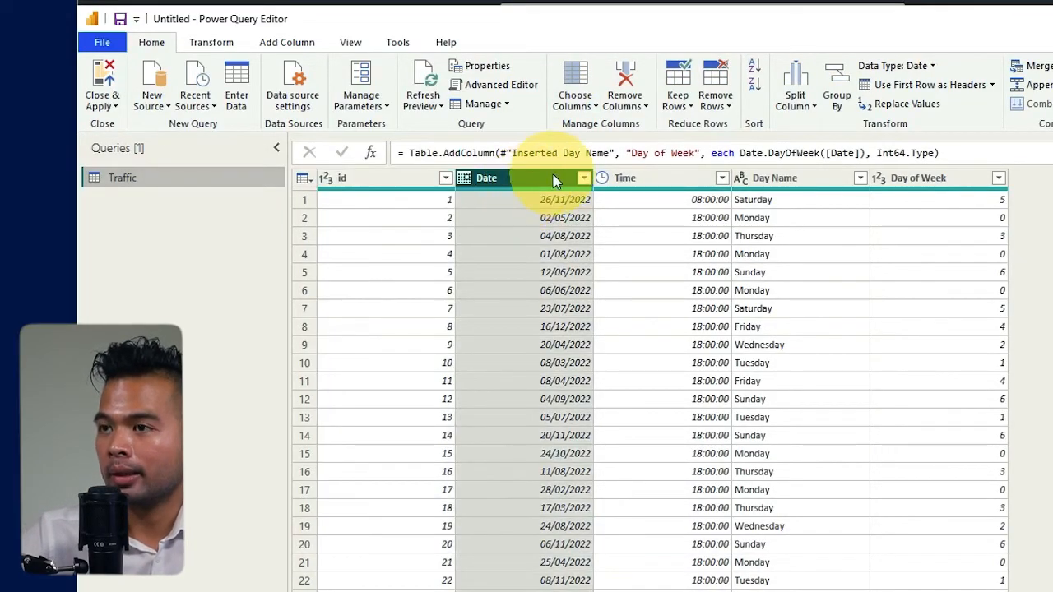
{"action": "left_click", "coordinate": [286, 43]}
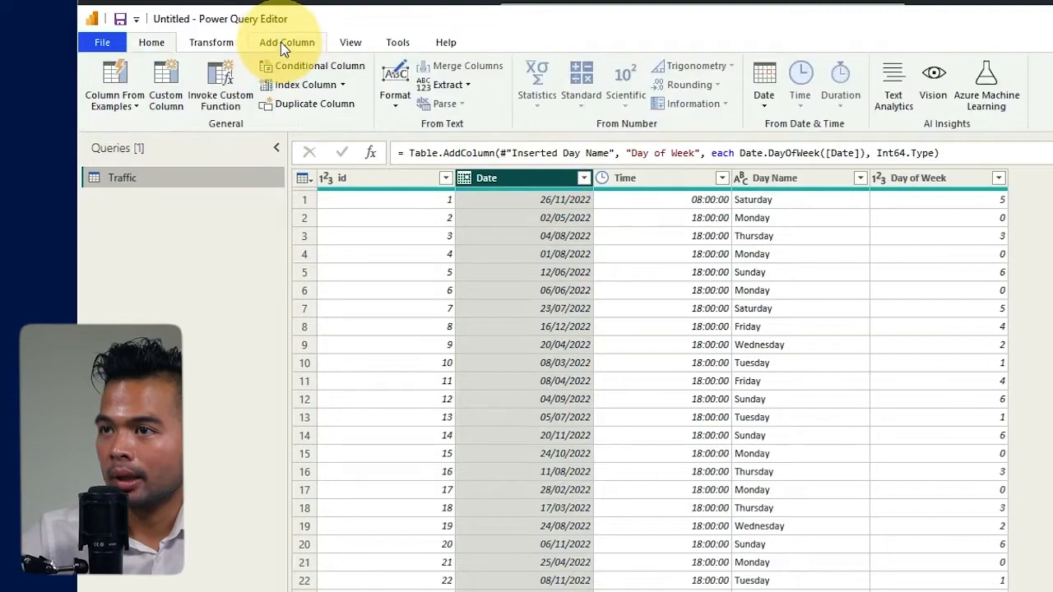
{"action": "left_click", "coordinate": [764, 82]}
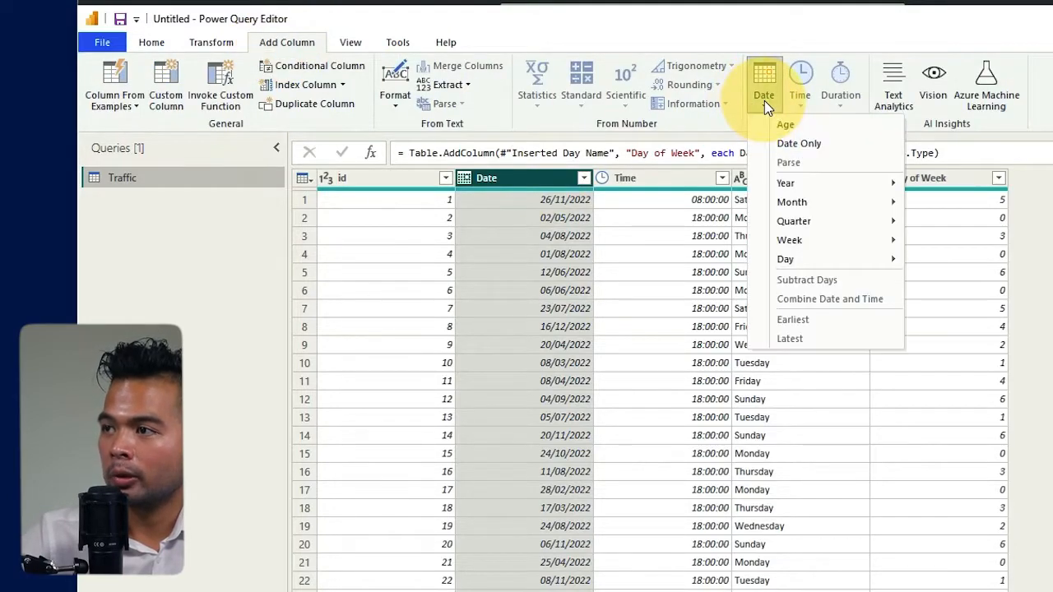
{"action": "mouse_move", "coordinate": [785, 260]}
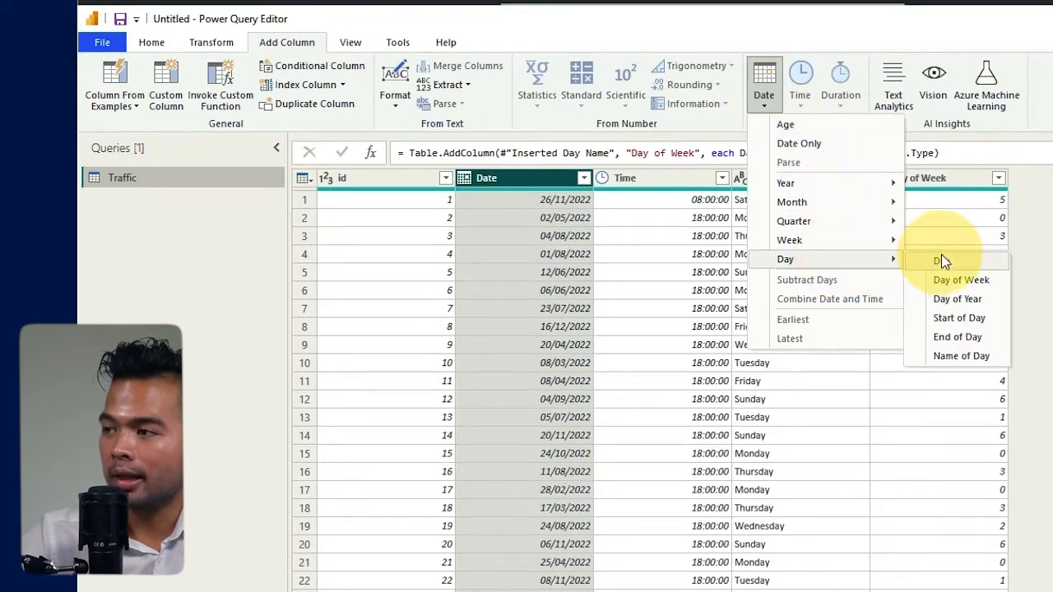
{"action": "left_click", "coordinate": [941, 260]}
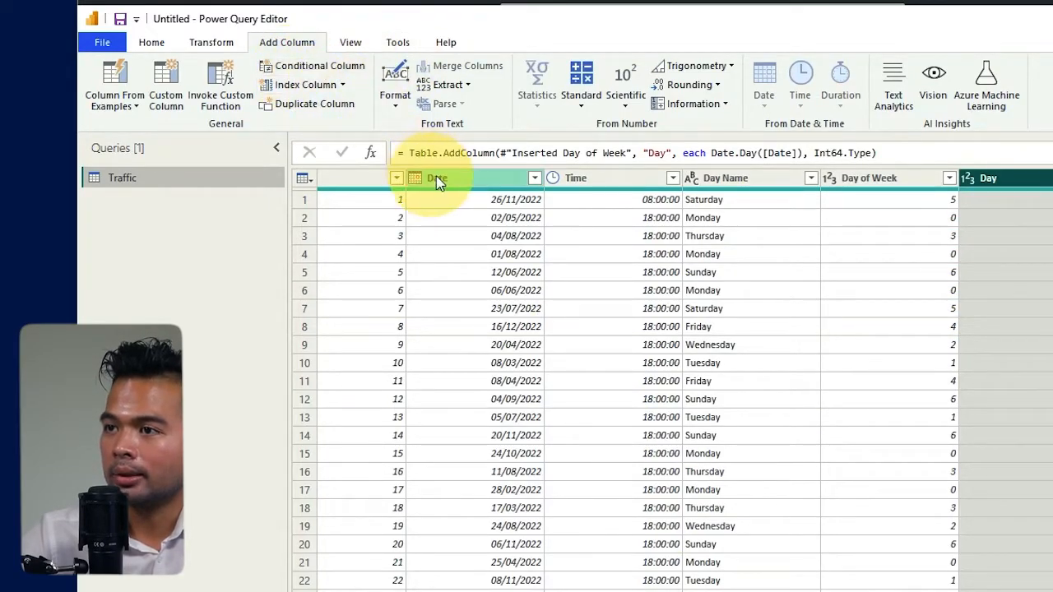
- Add Month Name and numeric Month columns derived from Date
{"action": "left_click", "coordinate": [763, 83]}
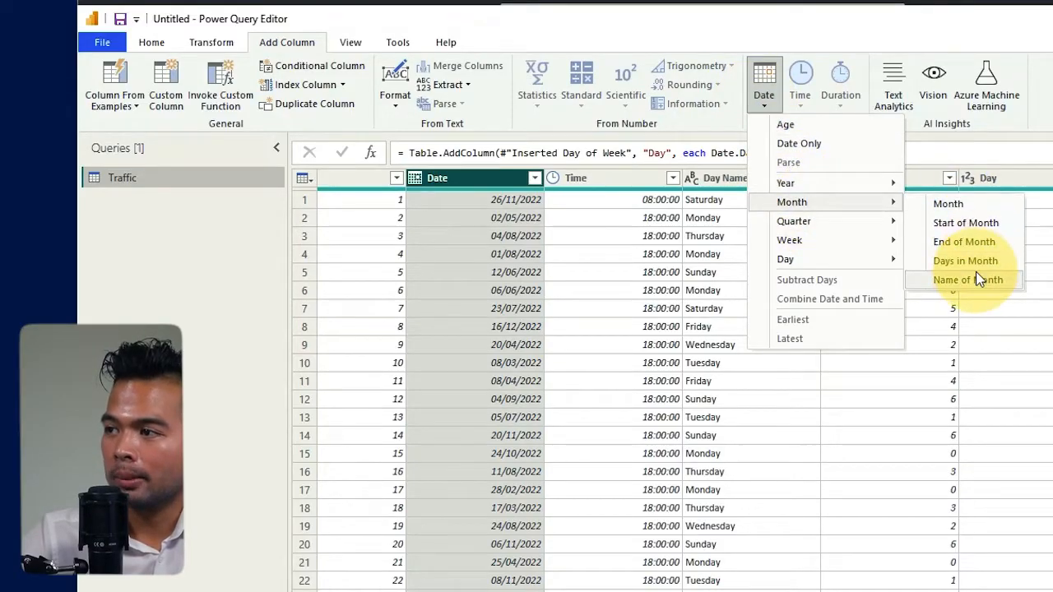
{"action": "left_click", "coordinate": [967, 280]}
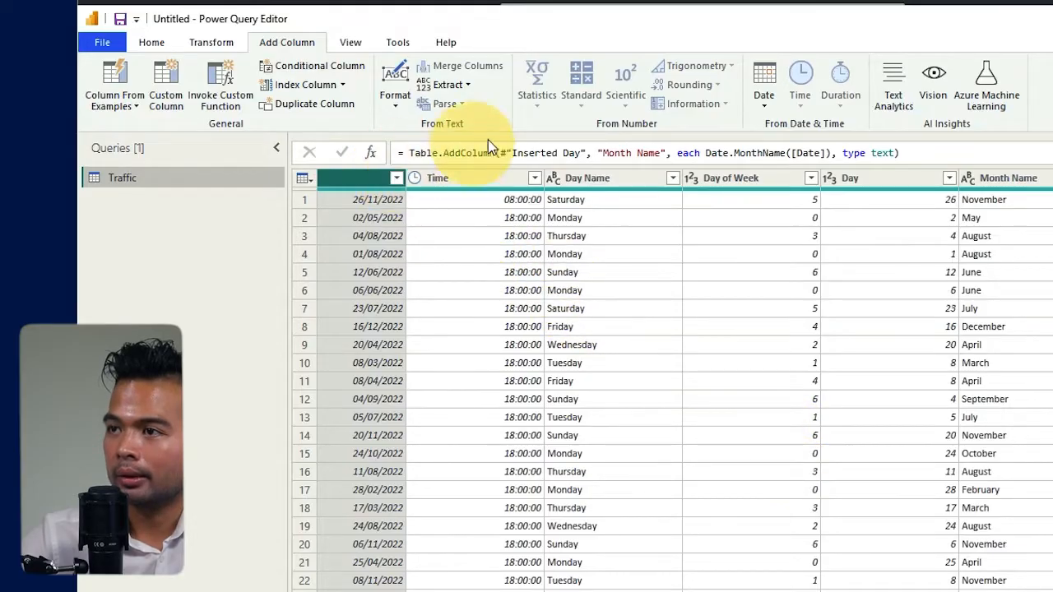
{"action": "left_click", "coordinate": [763, 83]}
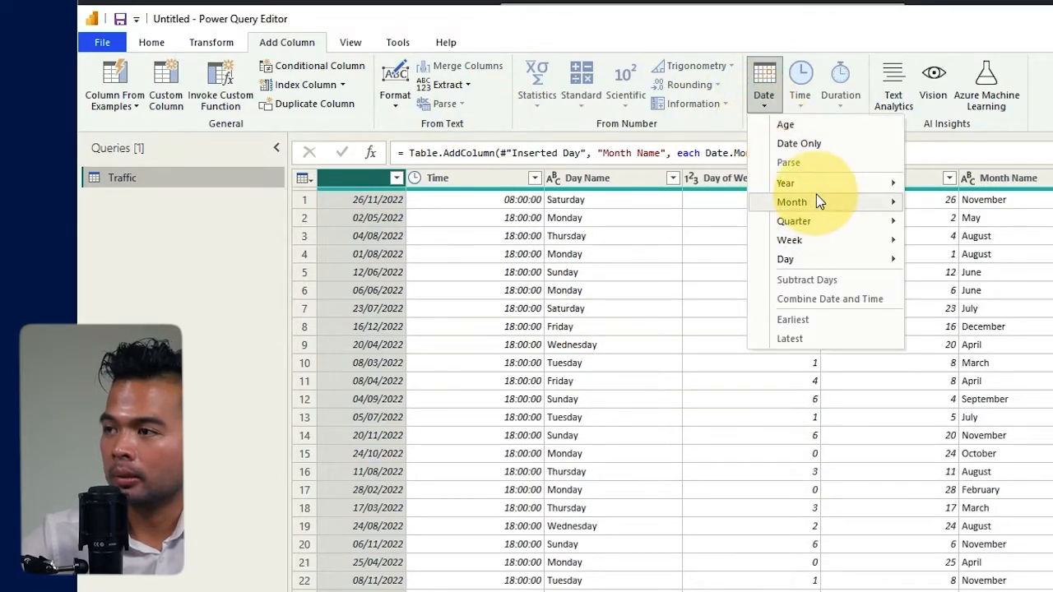
{"action": "mouse_move", "coordinate": [791, 201]}
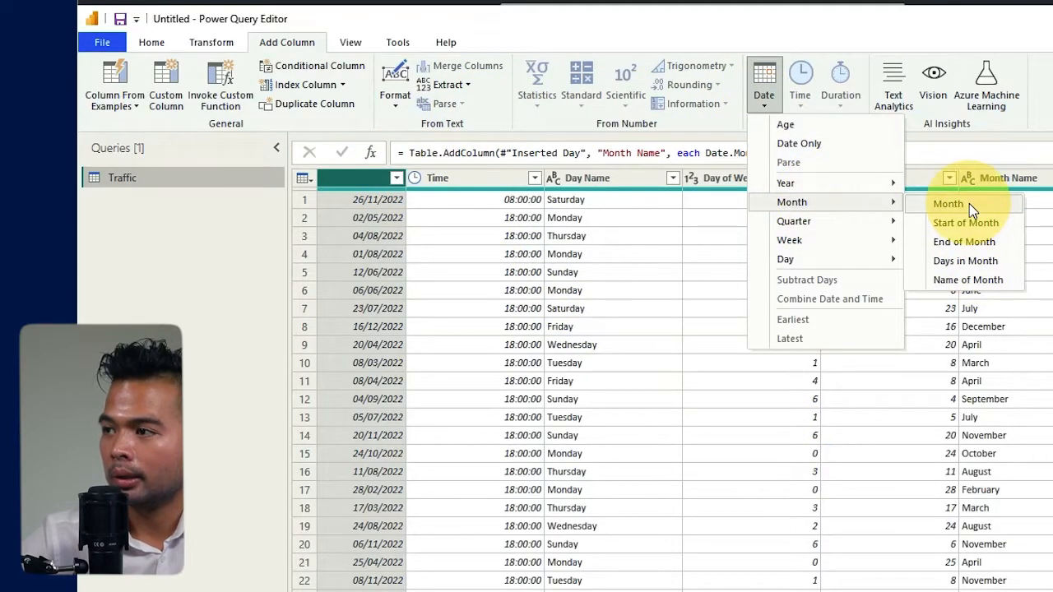
{"action": "left_click", "coordinate": [947, 204]}
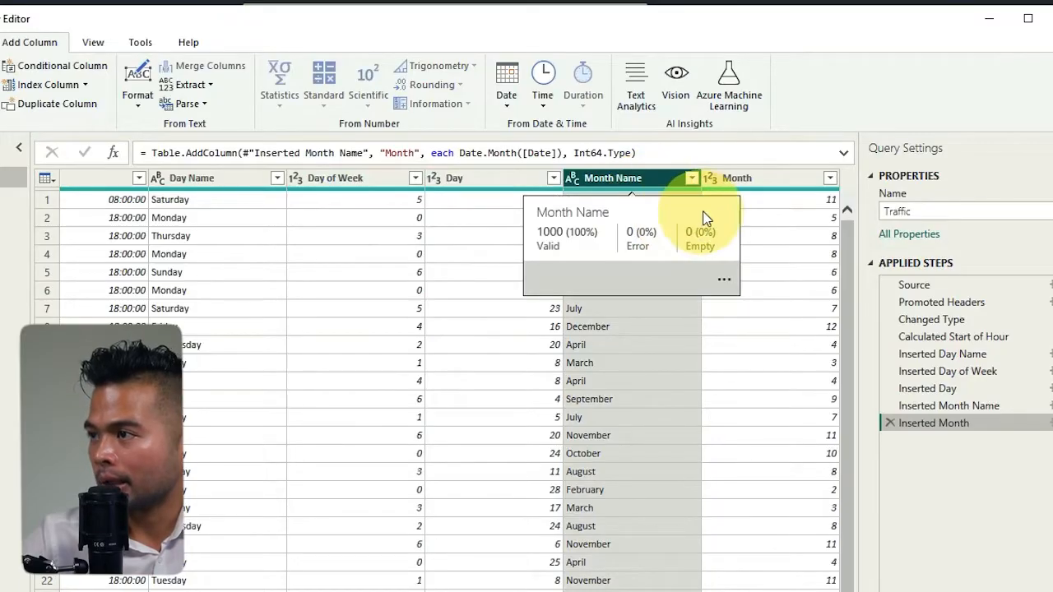
{"action": "mouse_move", "coordinate": [760, 371]}
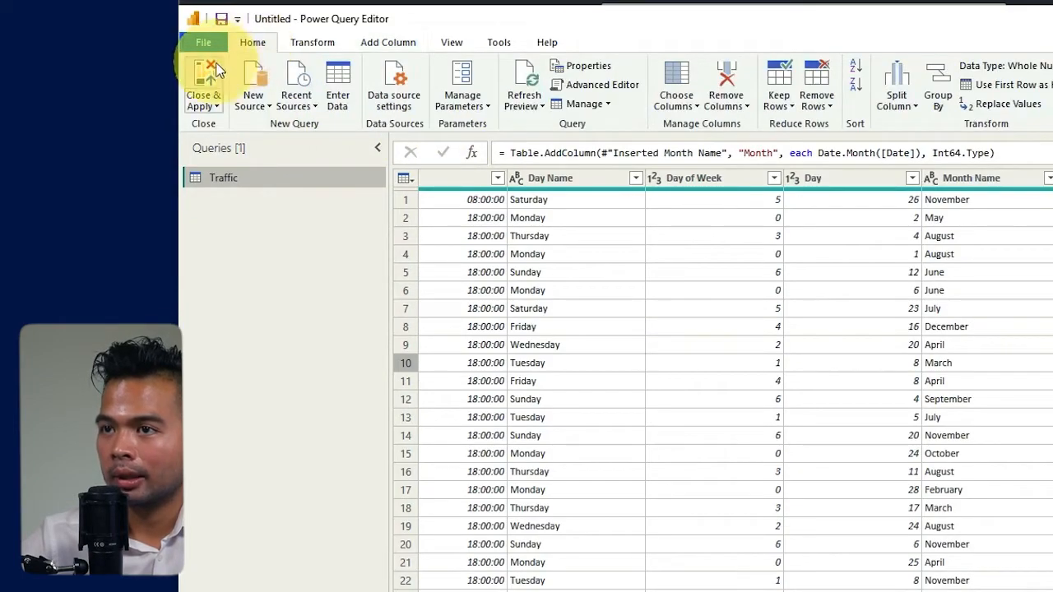
- Apply the query, sort Month Name by the Month column, and set the slicer horizontal
{"action": "left_click", "coordinate": [204, 82]}
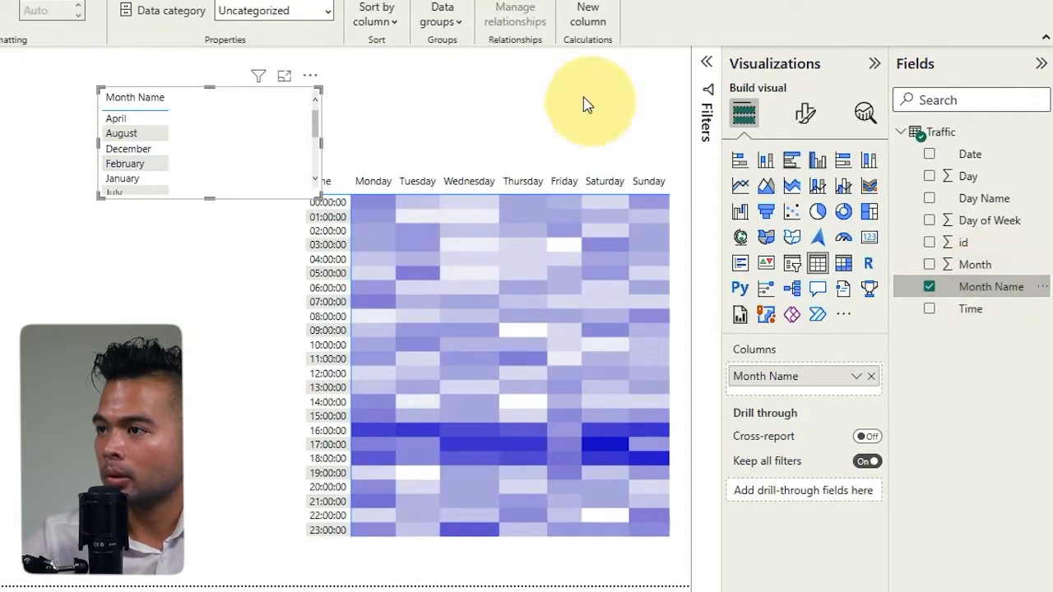
{"action": "left_click", "coordinate": [375, 13]}
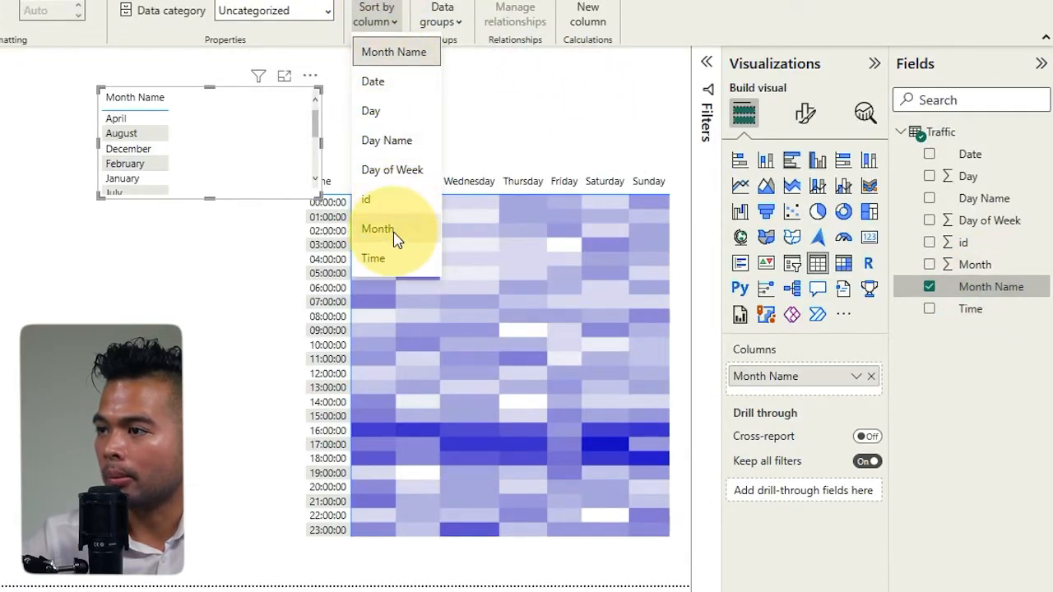
{"action": "left_click", "coordinate": [379, 228]}
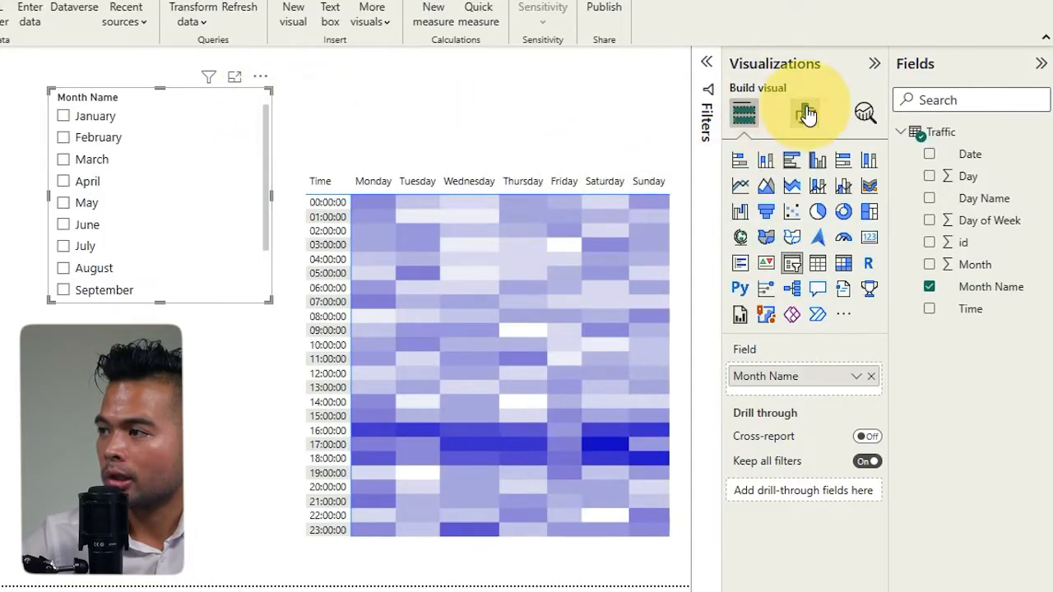
{"action": "left_click", "coordinate": [805, 114]}
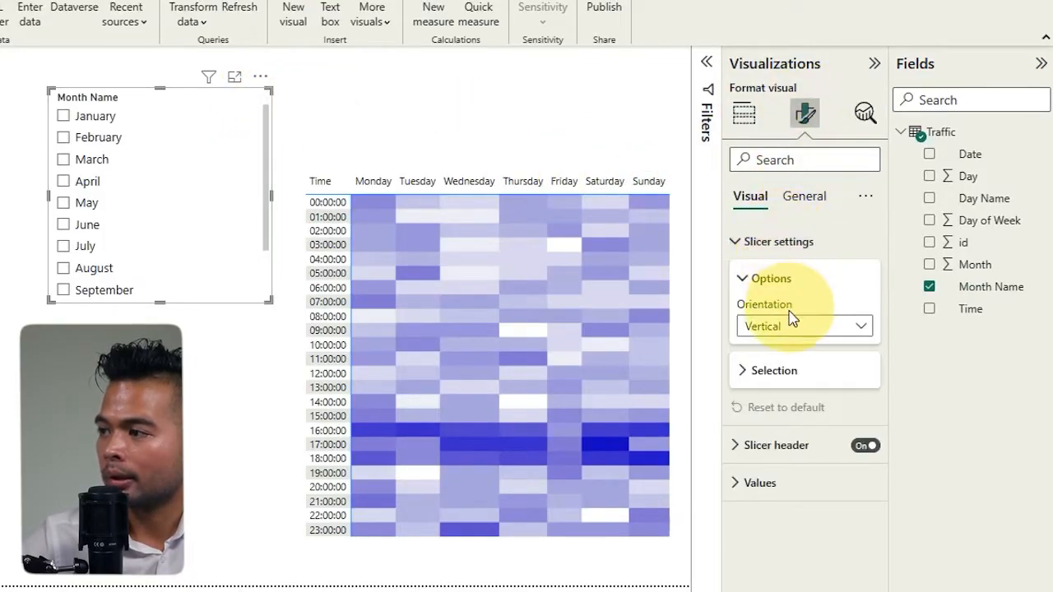
{"action": "left_click", "coordinate": [802, 326]}
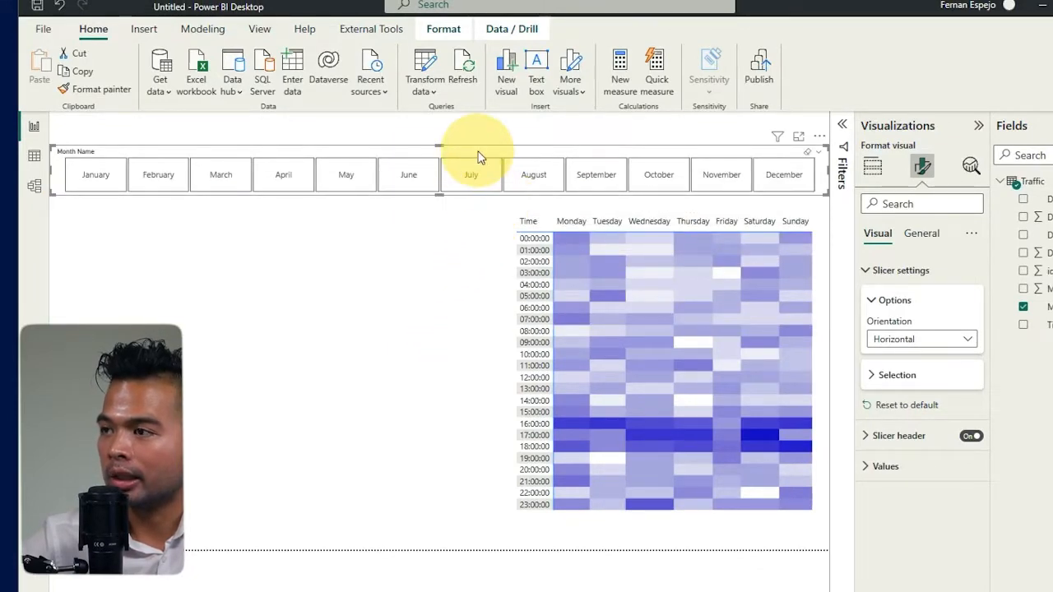
- Filter the heat map to January through June in turn, then clear the selection
{"action": "left_click", "coordinate": [96, 174]}
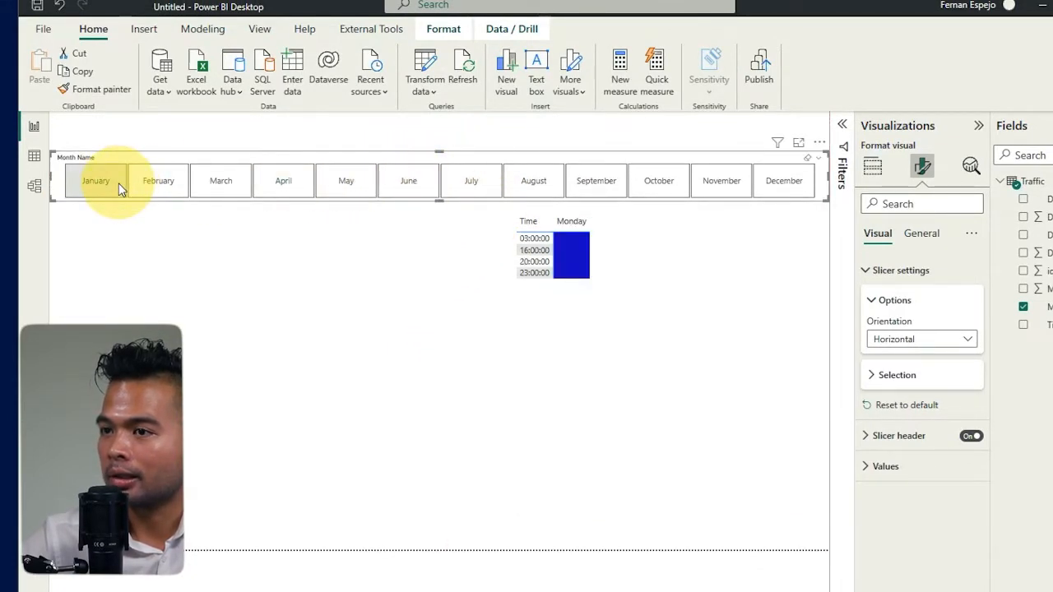
{"action": "left_click", "coordinate": [158, 179]}
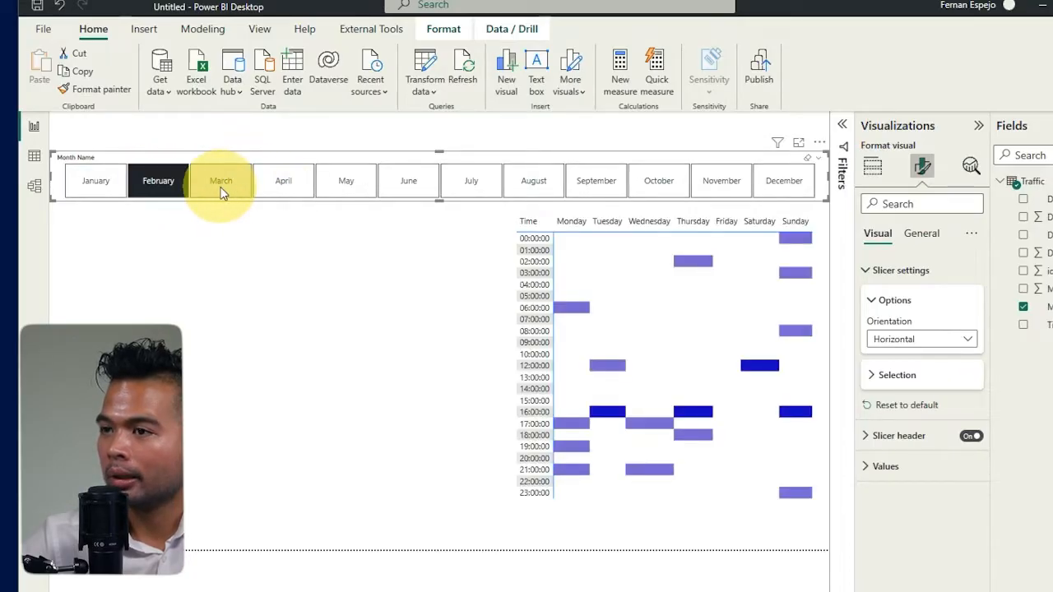
{"action": "left_click", "coordinate": [220, 180]}
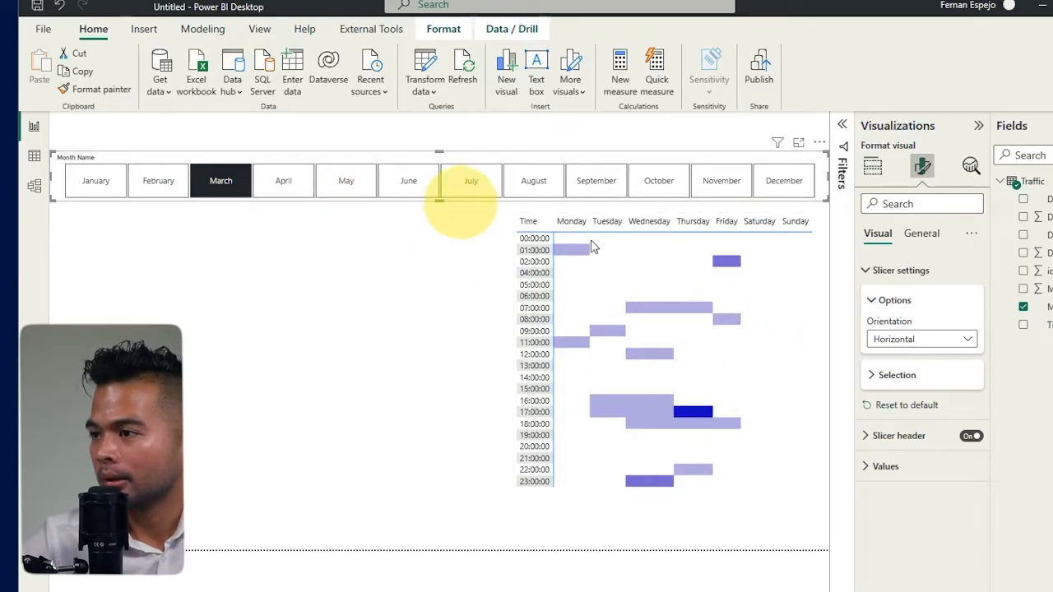
{"action": "left_click", "coordinate": [283, 179]}
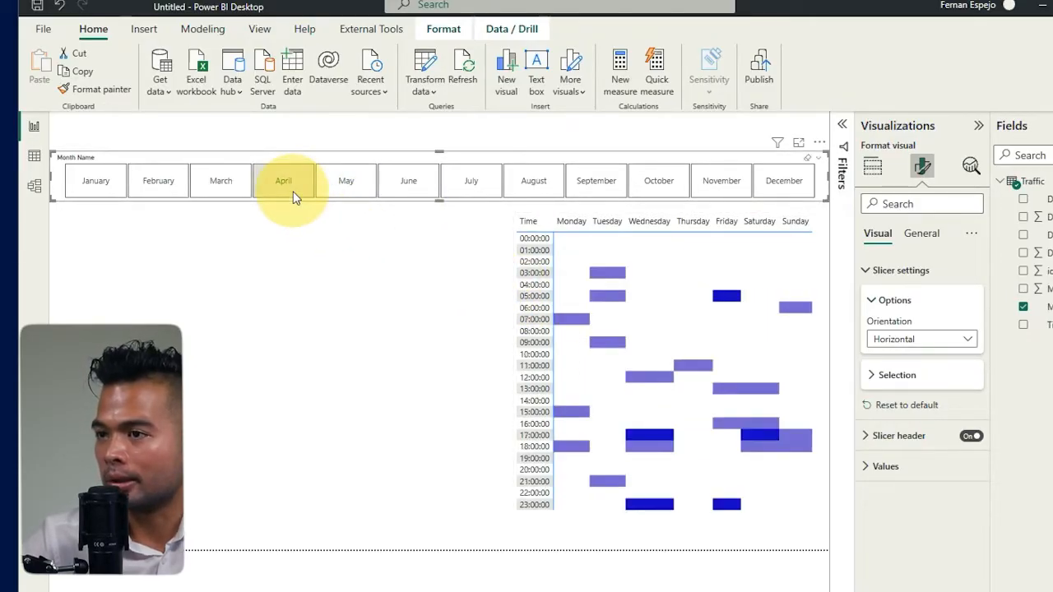
{"action": "left_click", "coordinate": [345, 180]}
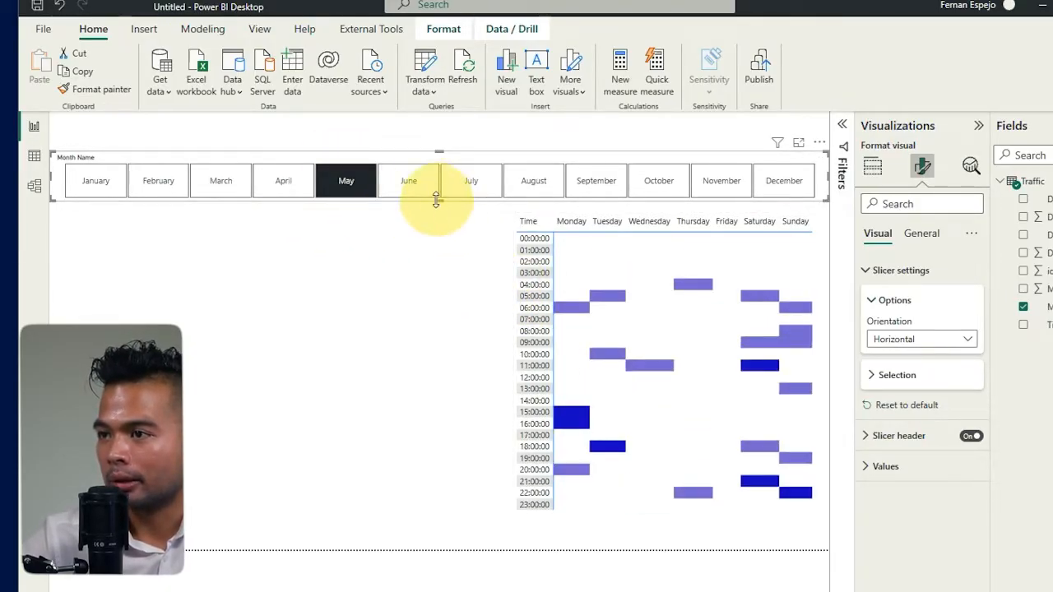
{"action": "left_click", "coordinate": [408, 180]}
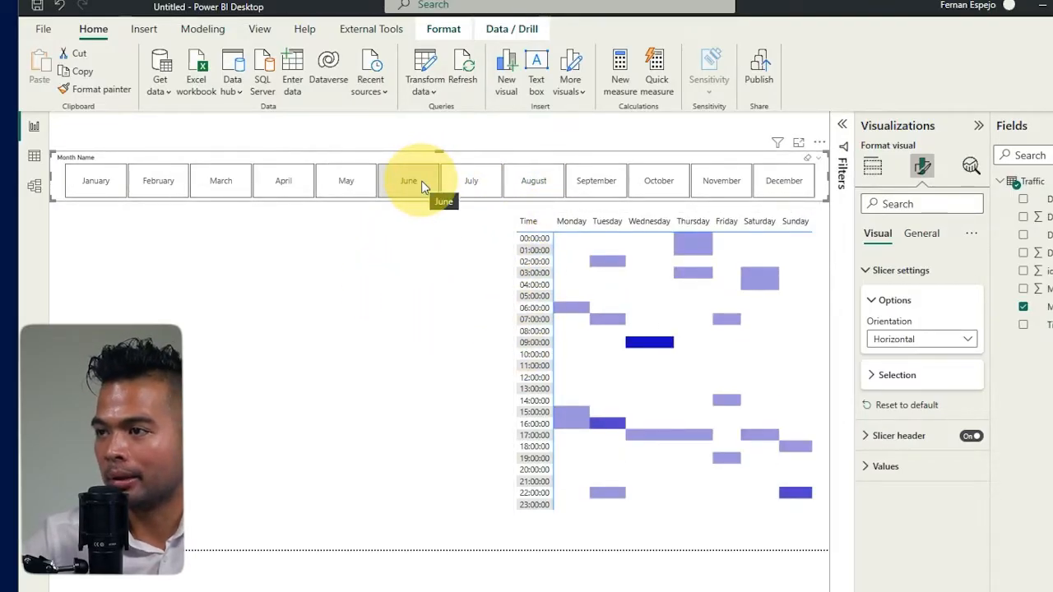
{"action": "left_click", "coordinate": [408, 180]}
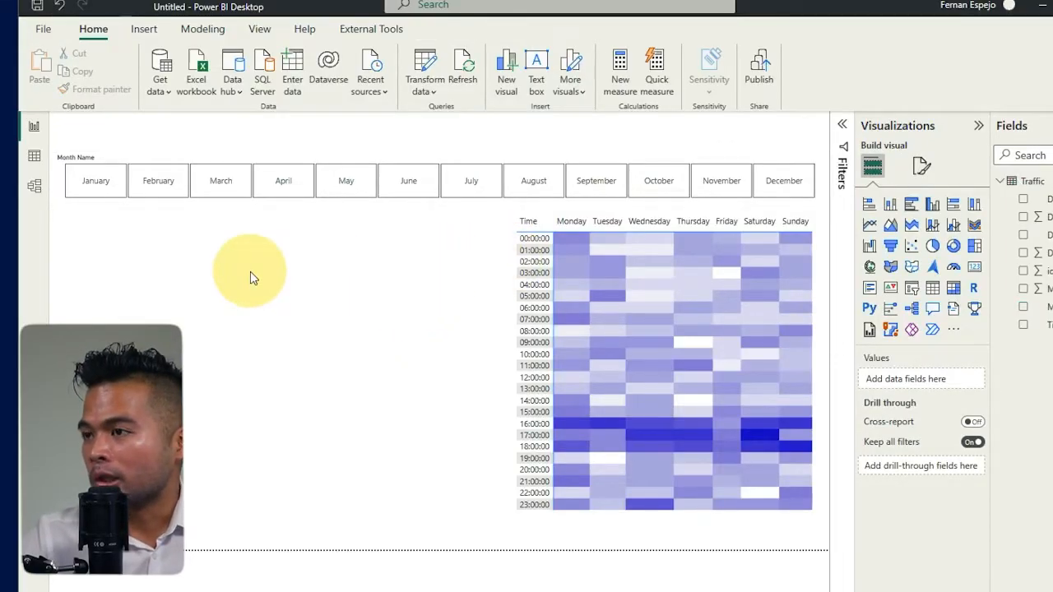
{"action": "mouse_move", "coordinate": [256, 265]}
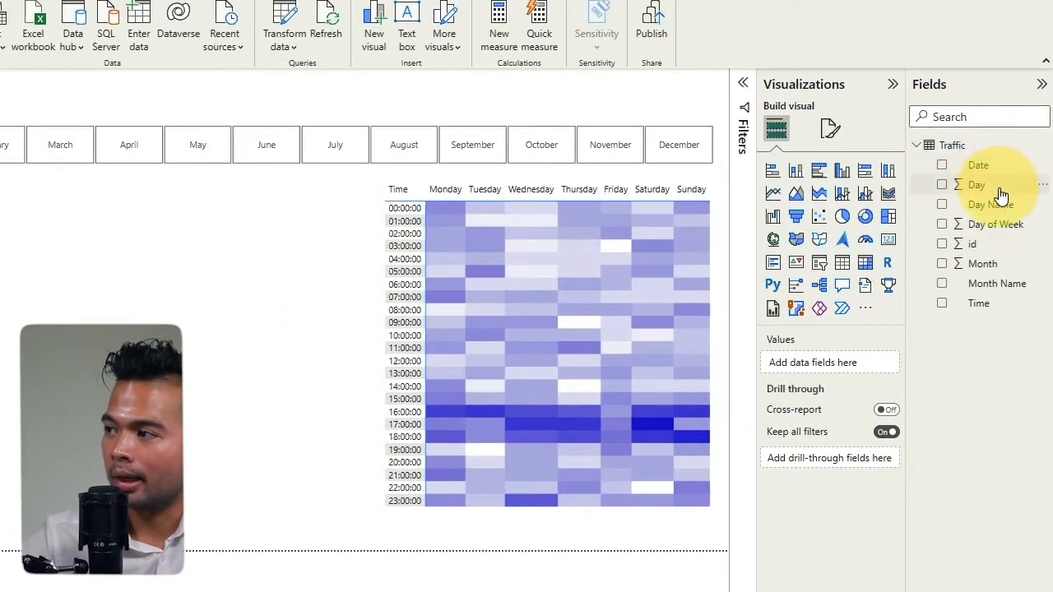
- Make the new visual a table and add the id field to it
{"action": "left_click", "coordinate": [941, 185]}
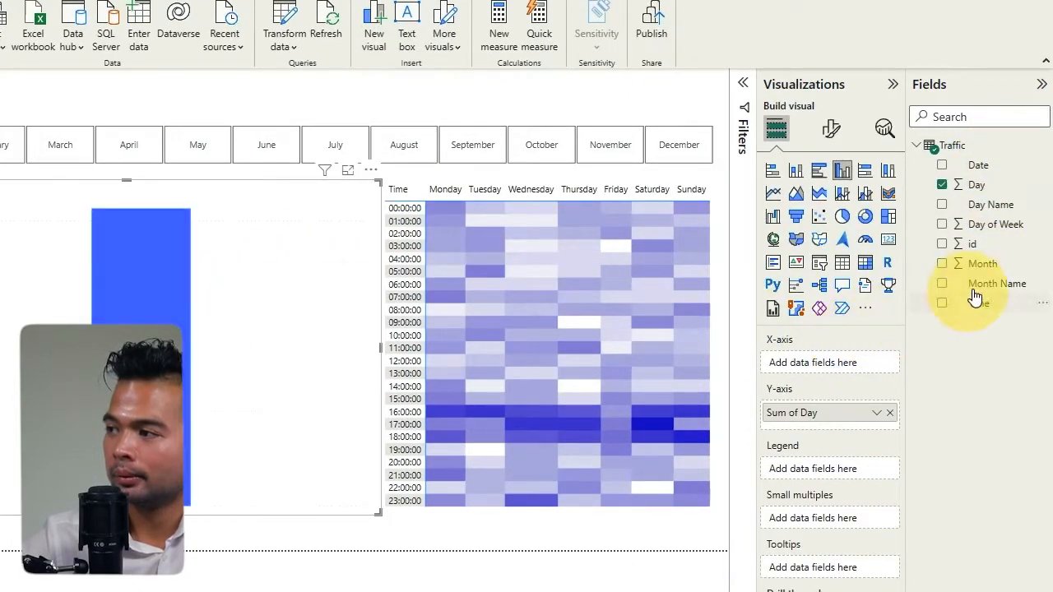
{"action": "left_click", "coordinate": [842, 264]}
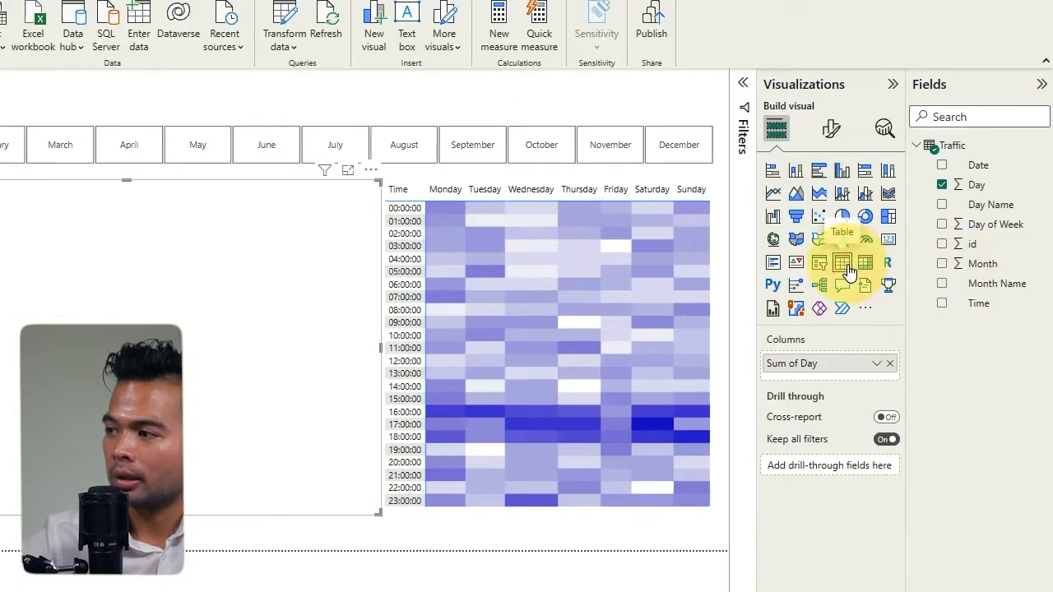
{"action": "left_click", "coordinate": [941, 244]}
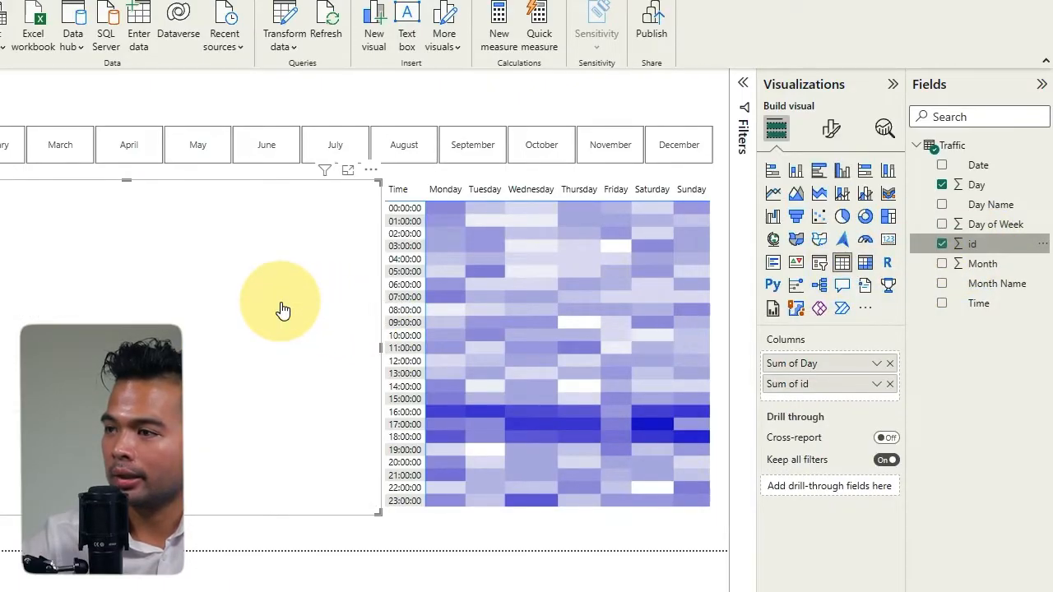
- Summarize id as Count and show Day values unsummarized
{"action": "left_click", "coordinate": [877, 385]}
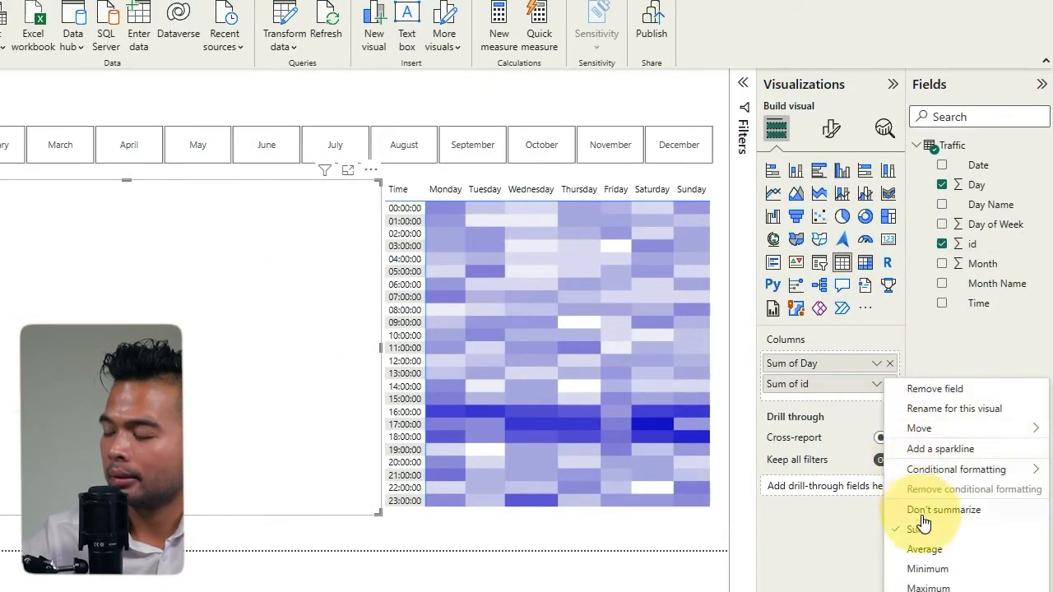
{"action": "left_click", "coordinate": [944, 510]}
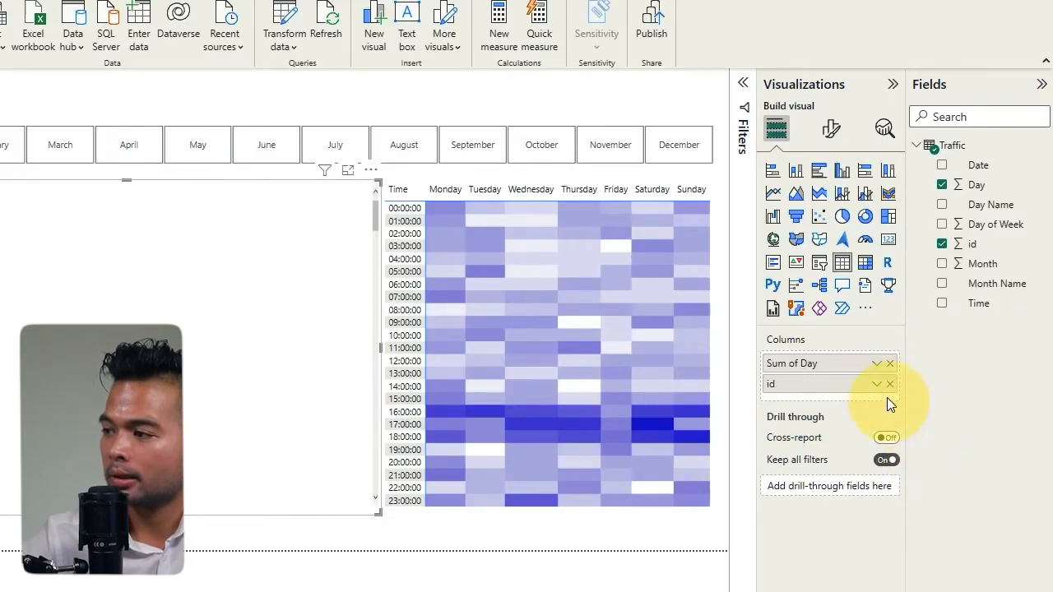
{"action": "left_click", "coordinate": [875, 368]}
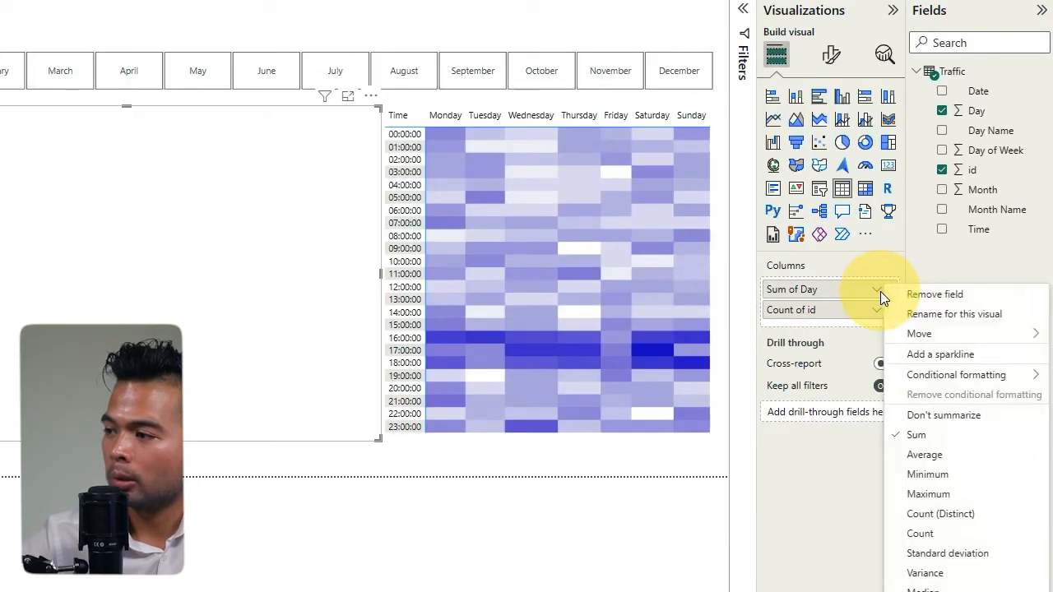
{"action": "left_click", "coordinate": [944, 415]}
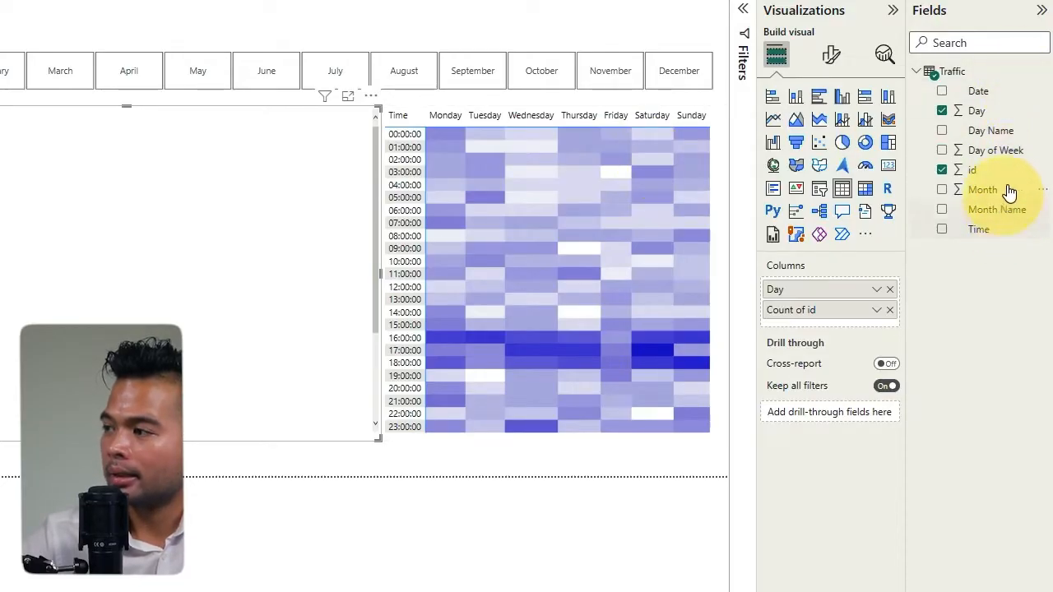
{"action": "mouse_move", "coordinate": [1011, 215]}
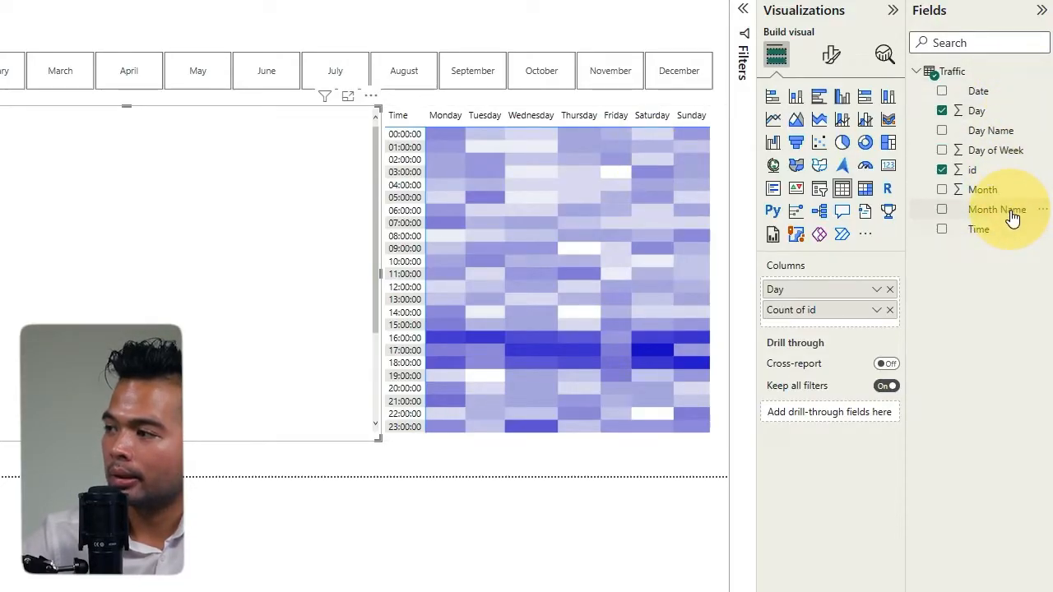
{"action": "mouse_move", "coordinate": [996, 151]}
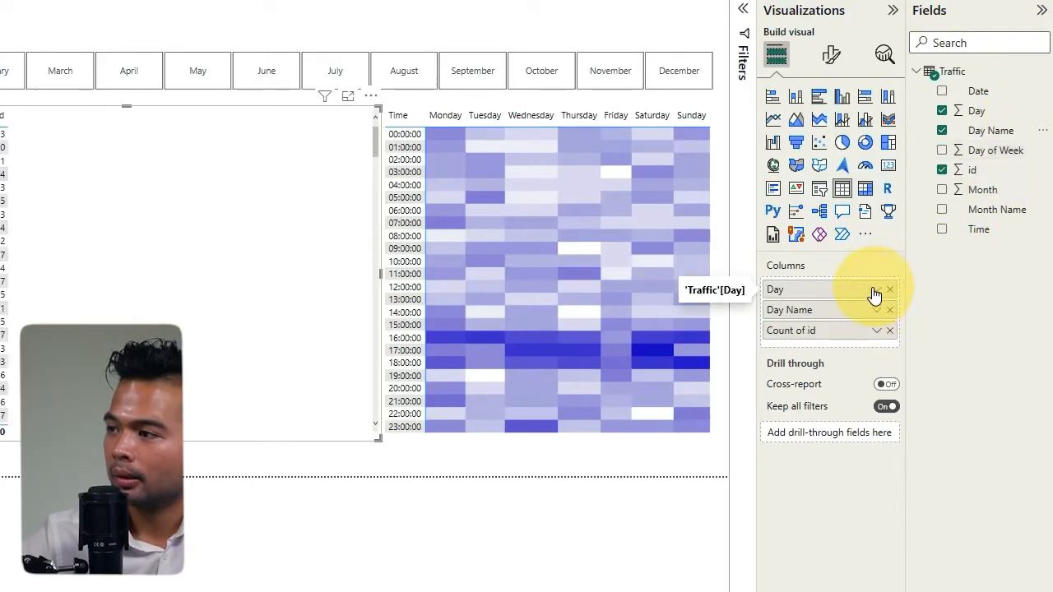
- Convert the table to a matrix of id counts and switch its row subtotals off
{"action": "left_click", "coordinate": [865, 188]}
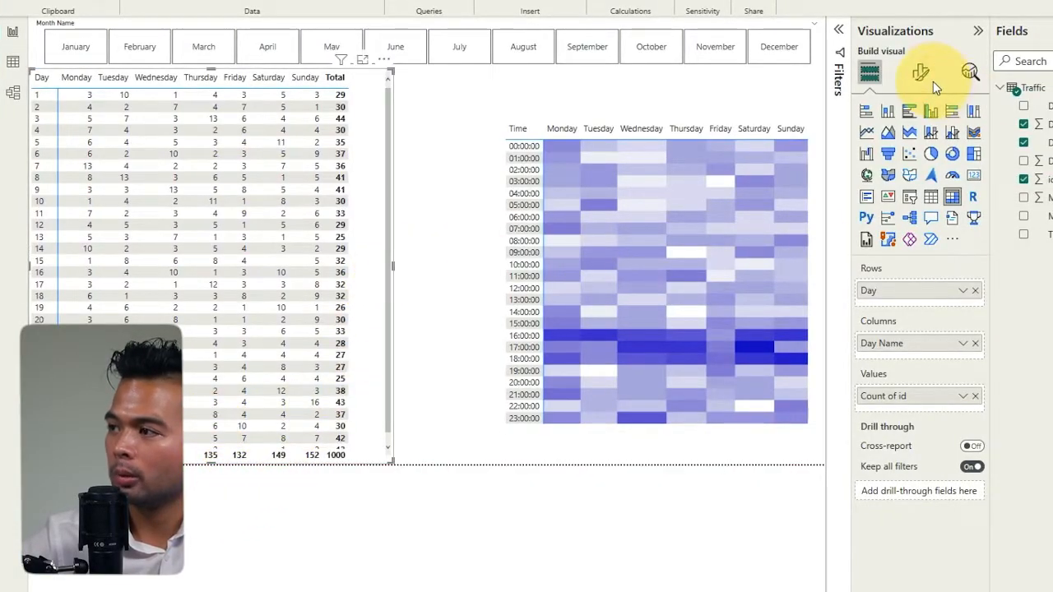
{"action": "left_click", "coordinate": [922, 73]}
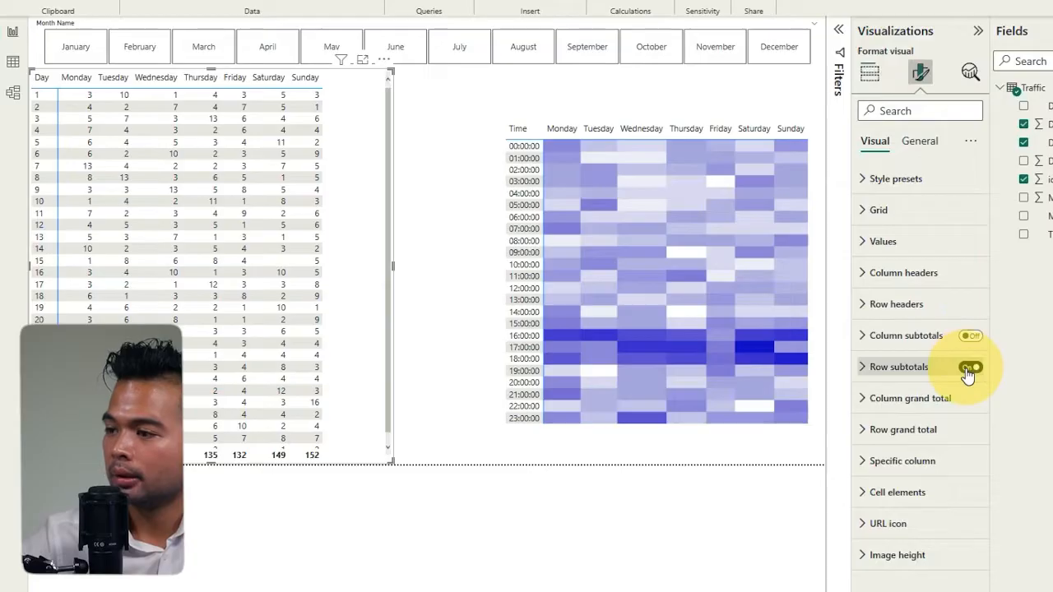
{"action": "left_click", "coordinate": [971, 367]}
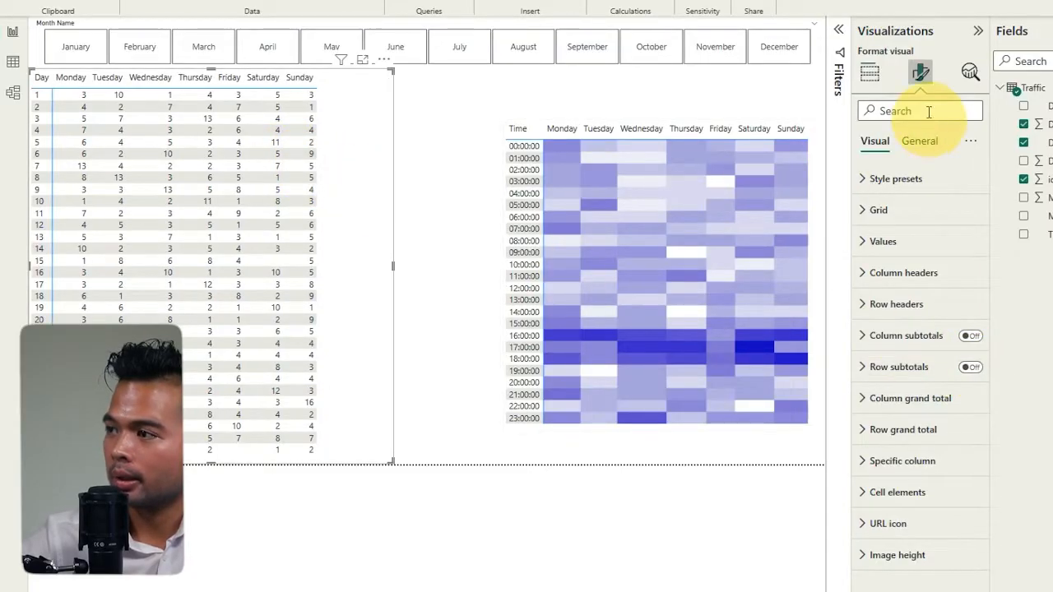
{"action": "left_click", "coordinate": [918, 141]}
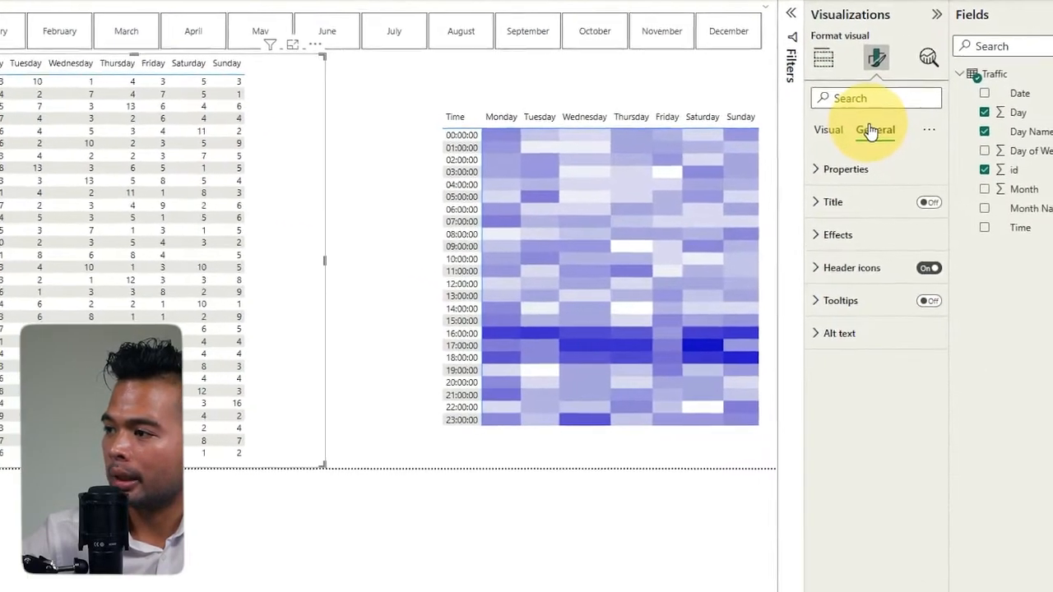
{"action": "left_click", "coordinate": [829, 128]}
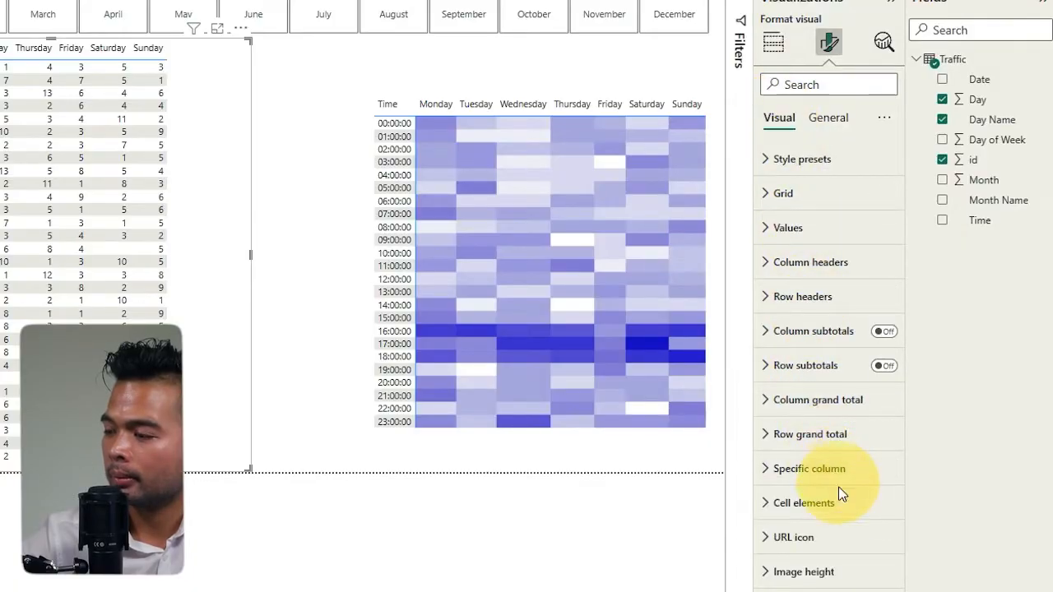
- Turn on Background color and Font color for Count of id under Cell elements
{"action": "left_click", "coordinate": [811, 503]}
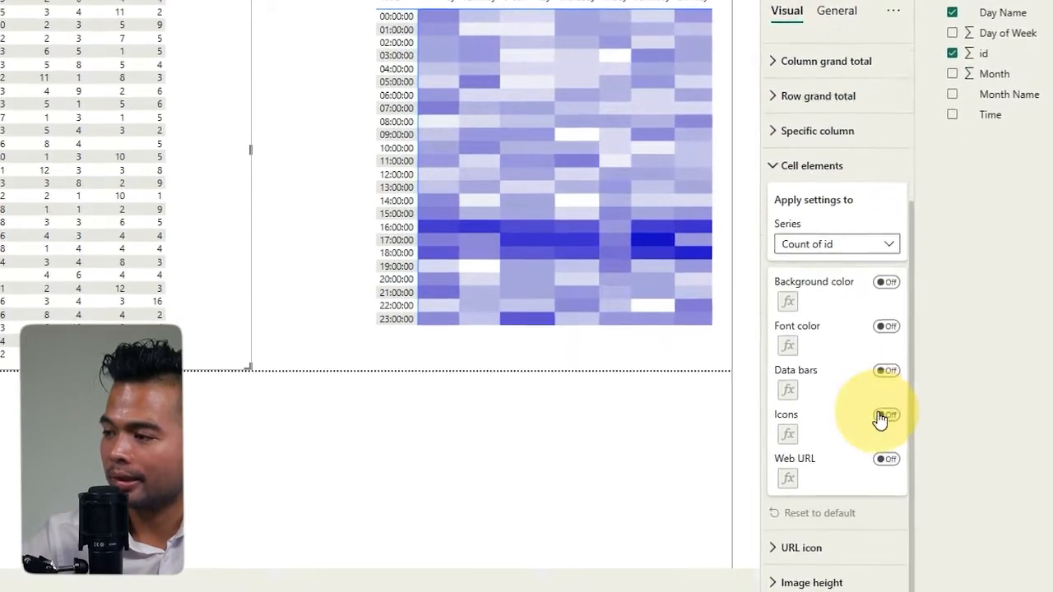
{"action": "left_click", "coordinate": [885, 281]}
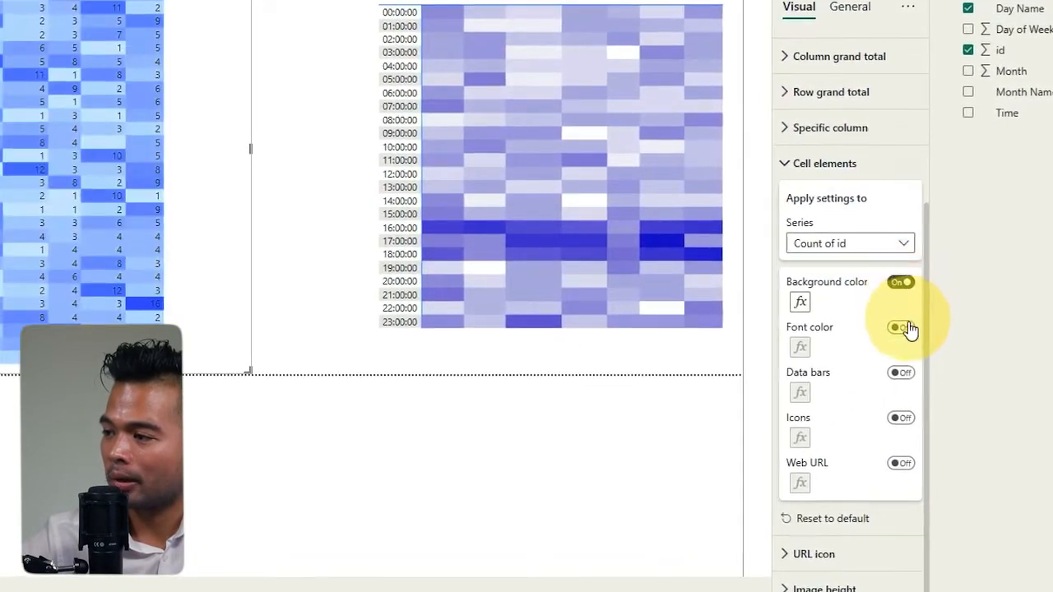
{"action": "left_click", "coordinate": [900, 328]}
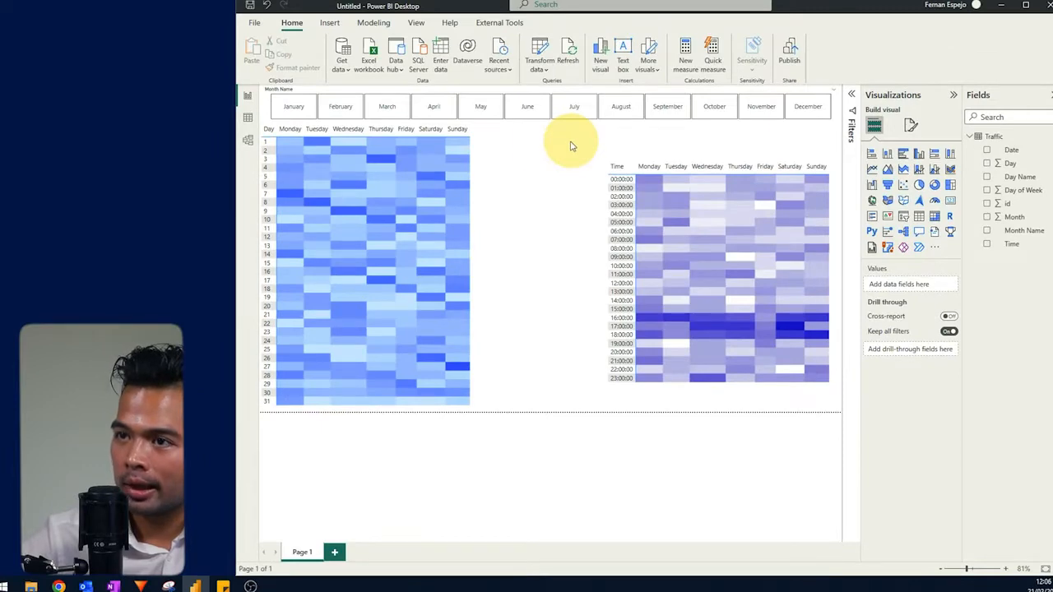
{"action": "mouse_move", "coordinate": [542, 158]}
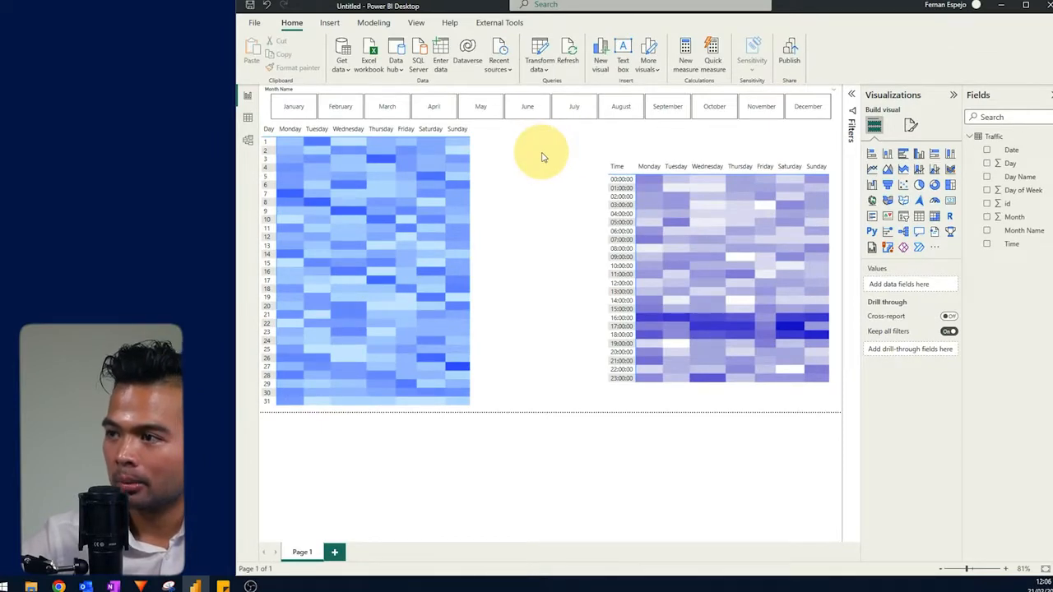
{"action": "mouse_move", "coordinate": [553, 168]}
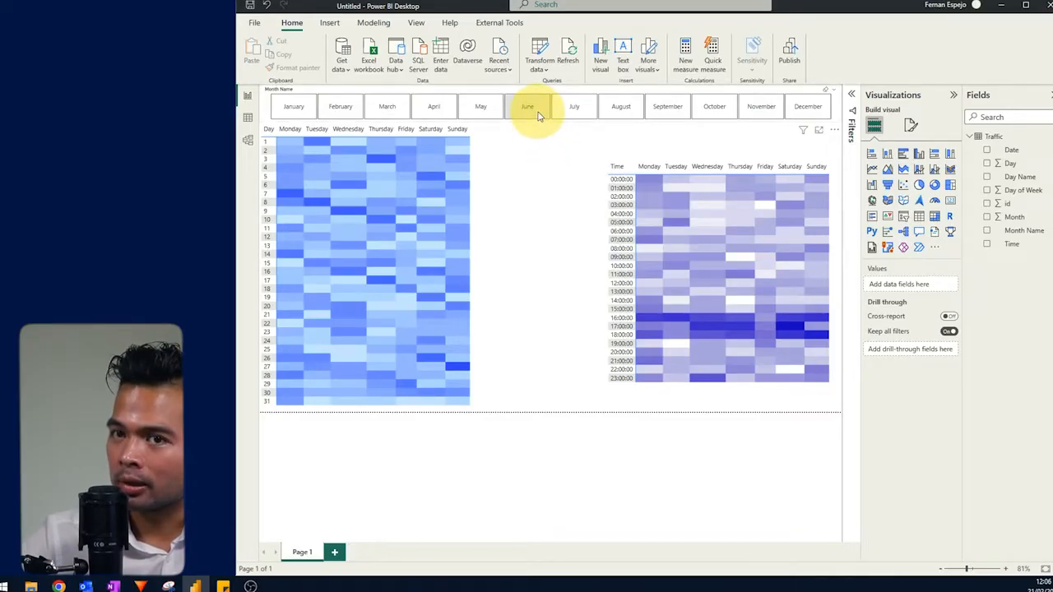
- Select June in the month slicer so both heat maps show June's counts
{"action": "left_click", "coordinate": [540, 115]}
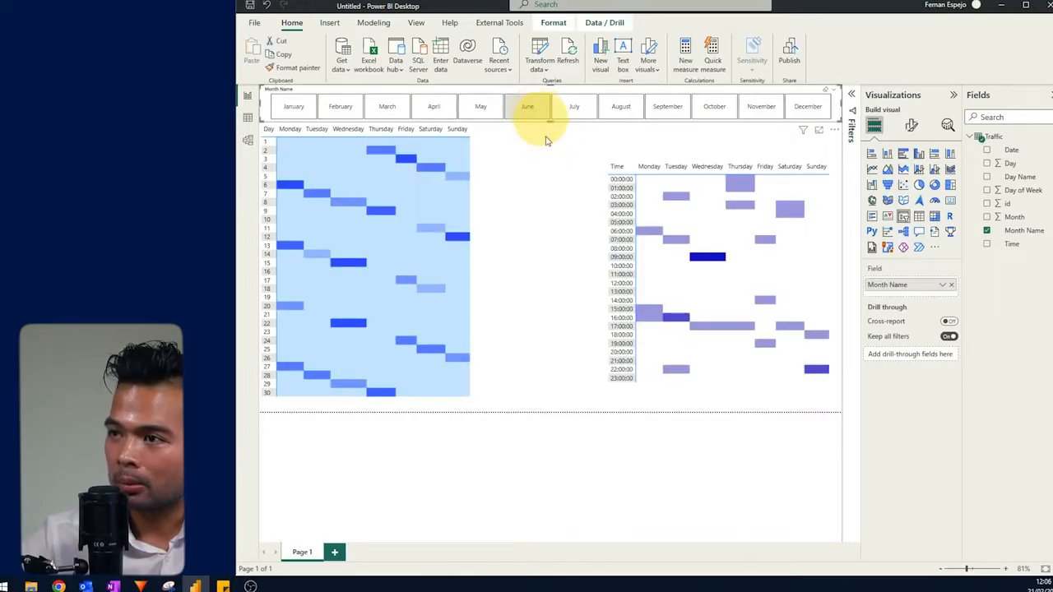
{"action": "left_click", "coordinate": [526, 106]}
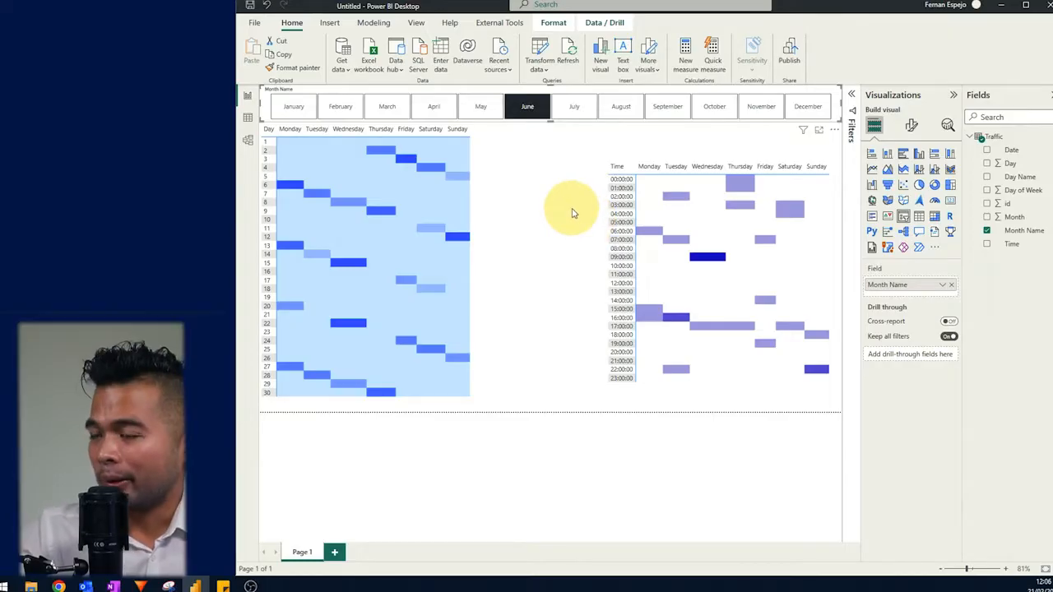
{"action": "mouse_move", "coordinate": [550, 171]}
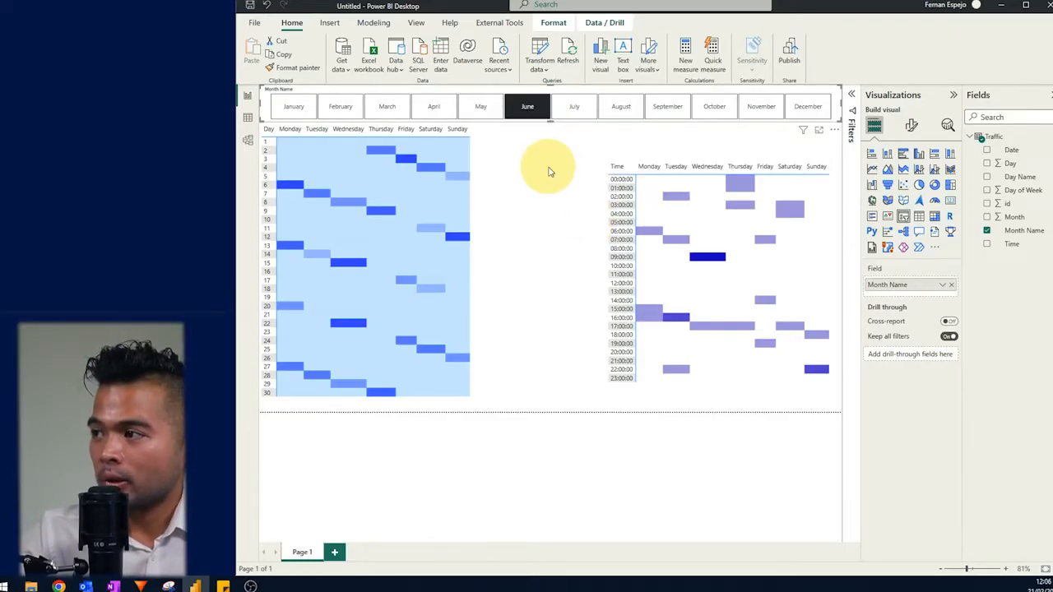